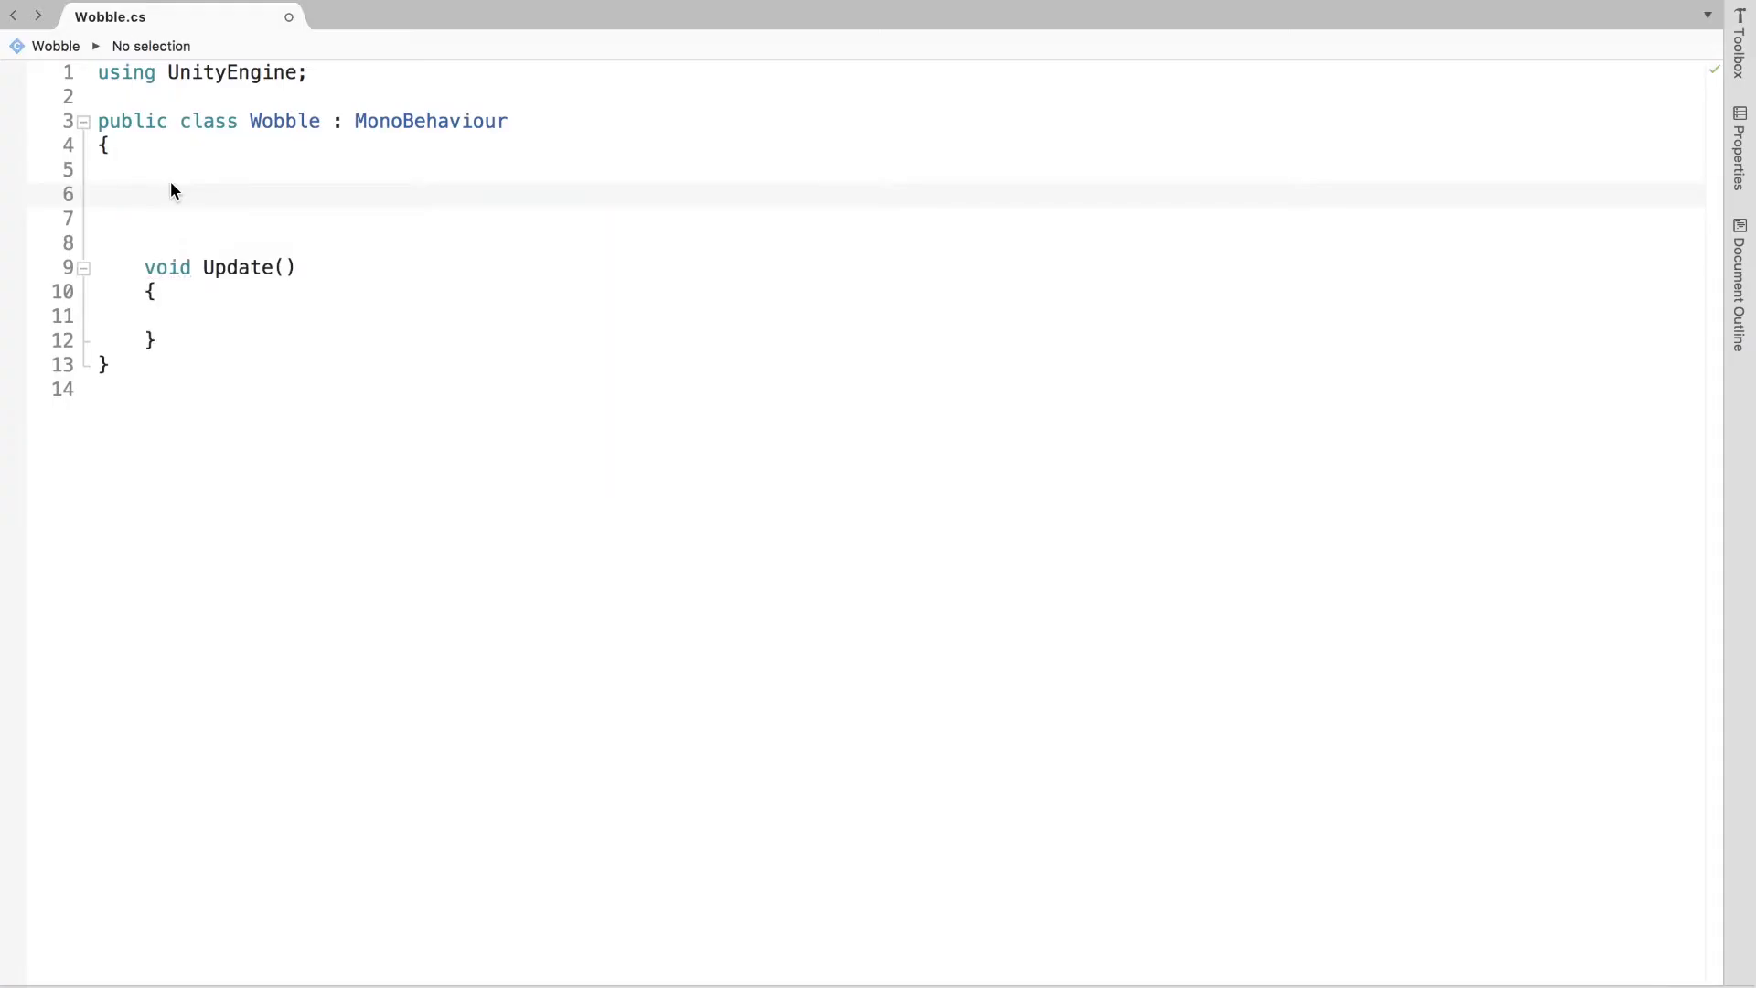
# Step: Declare a Quaternion _targetAngle field and lerp transform.rotation toward it by Time.deltaTime in Update
pyautogui.write('Quaternion _targetAngle;')
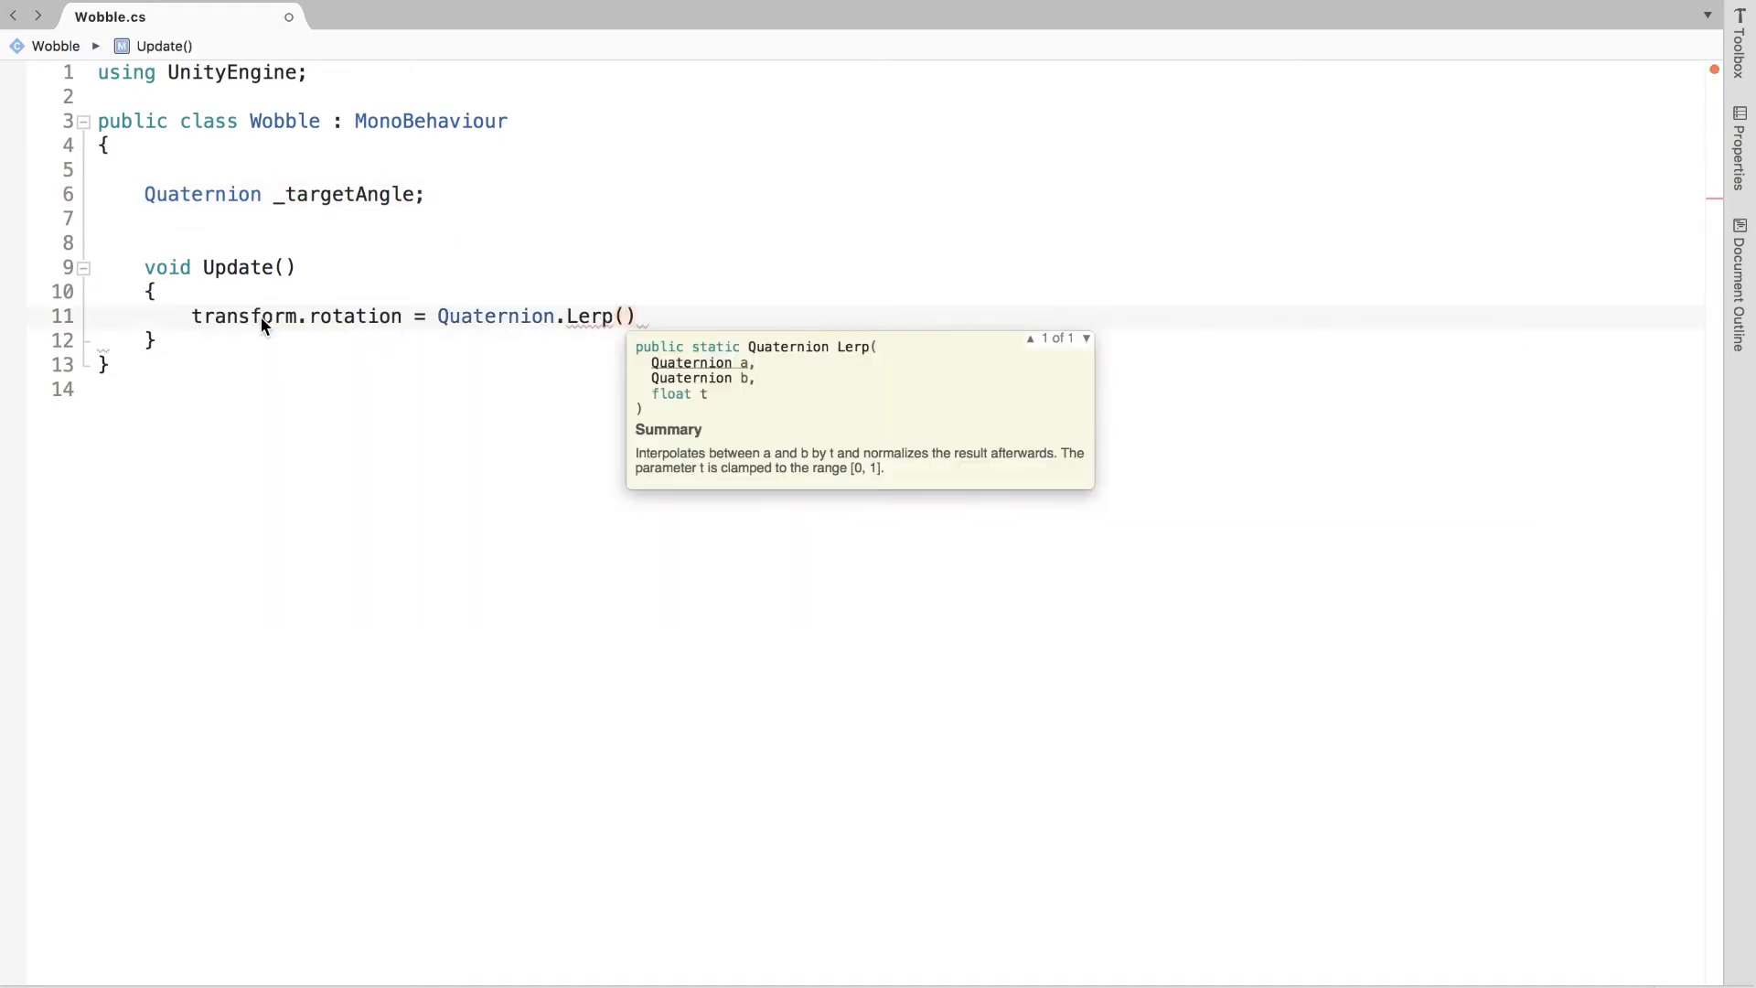
pyautogui.write('transform.rotation,')
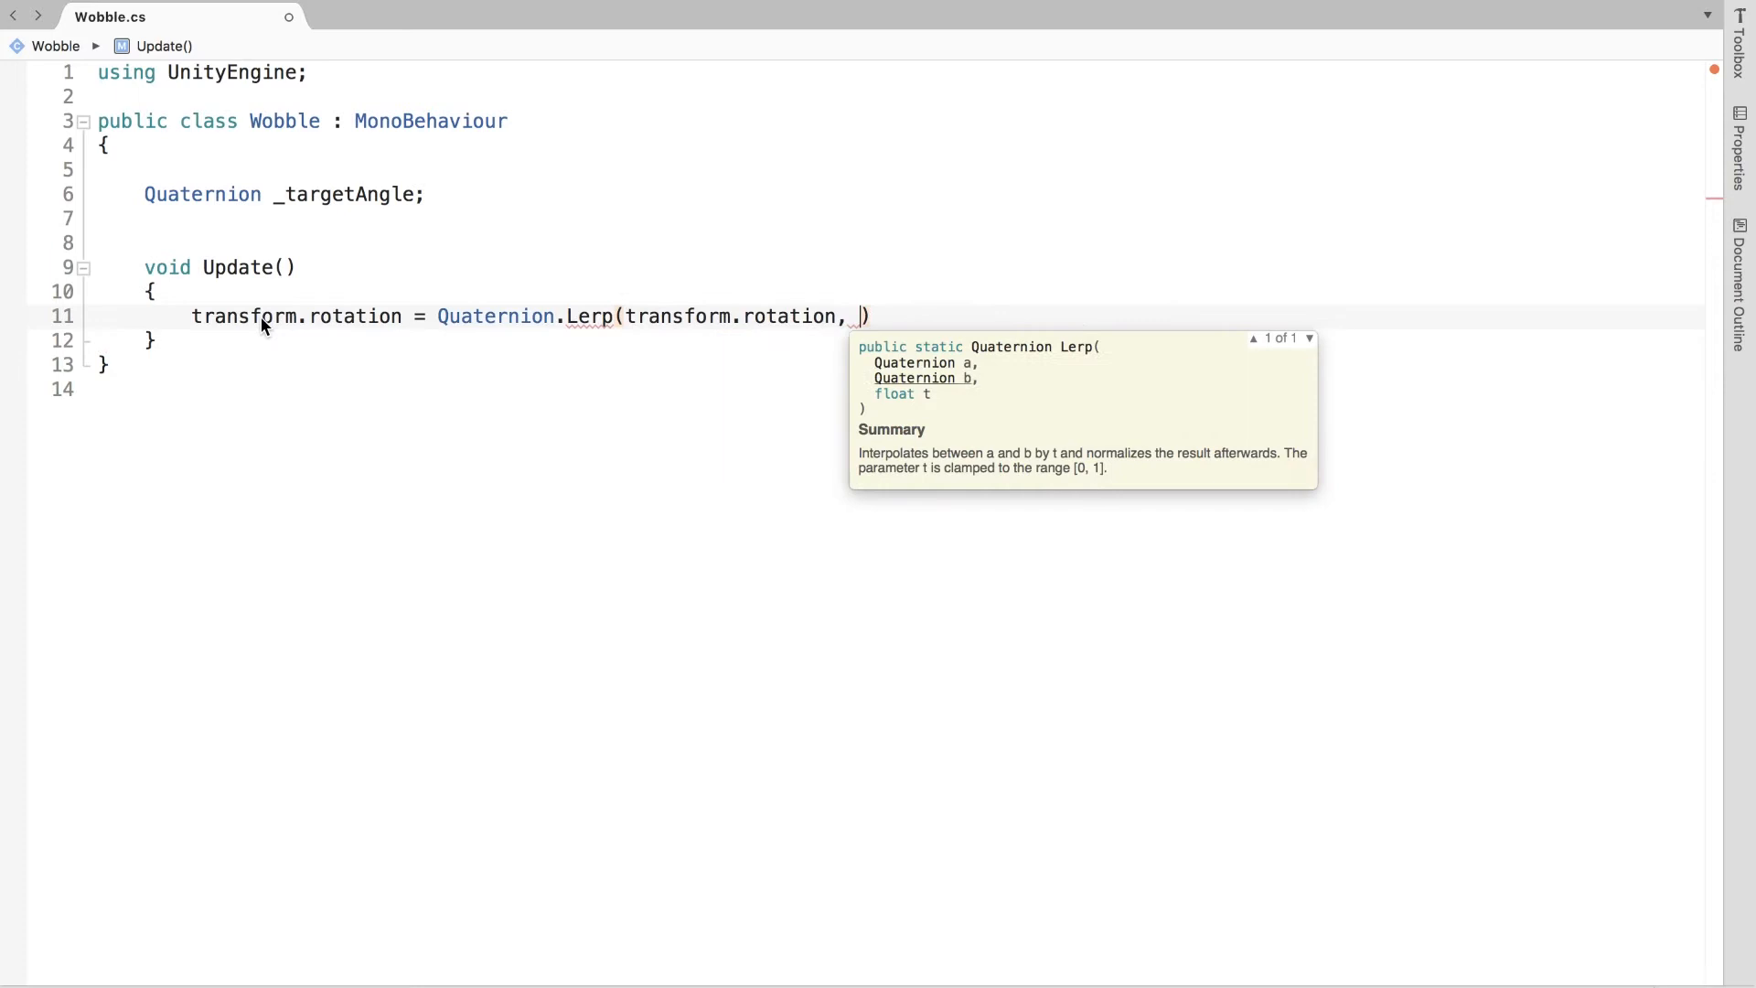
pyautogui.write('_targetAngle, Time.deltaTime)')
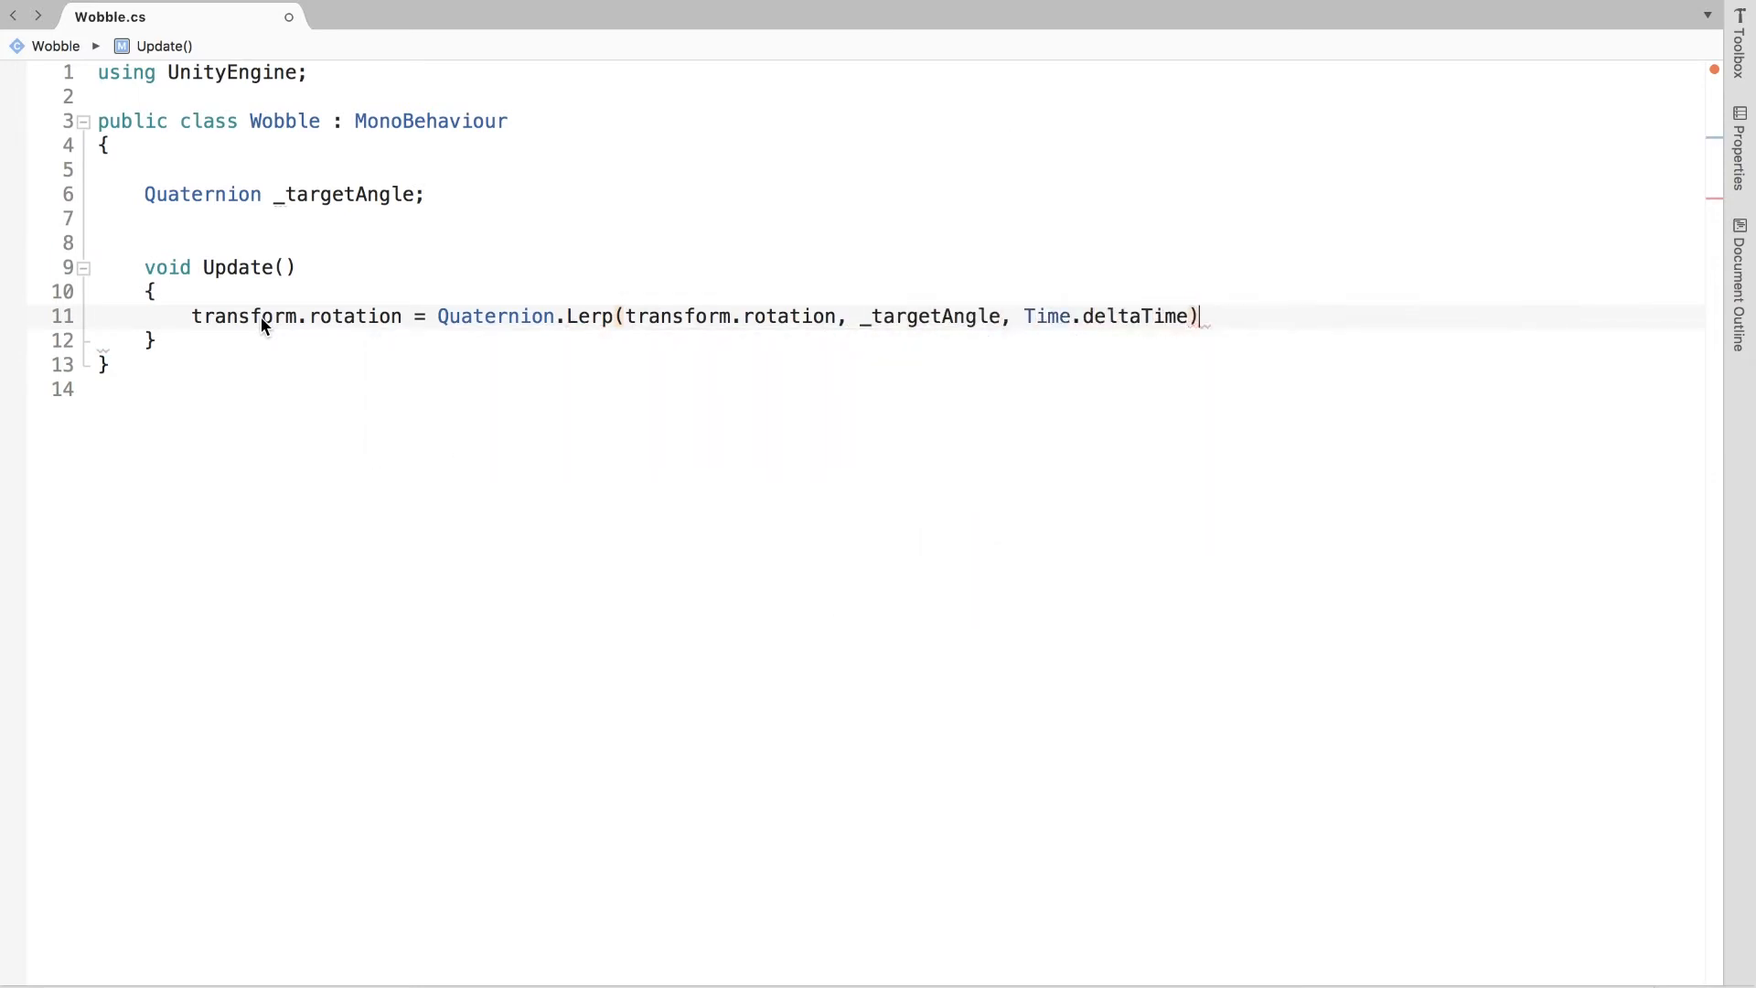
pyautogui.write('v')
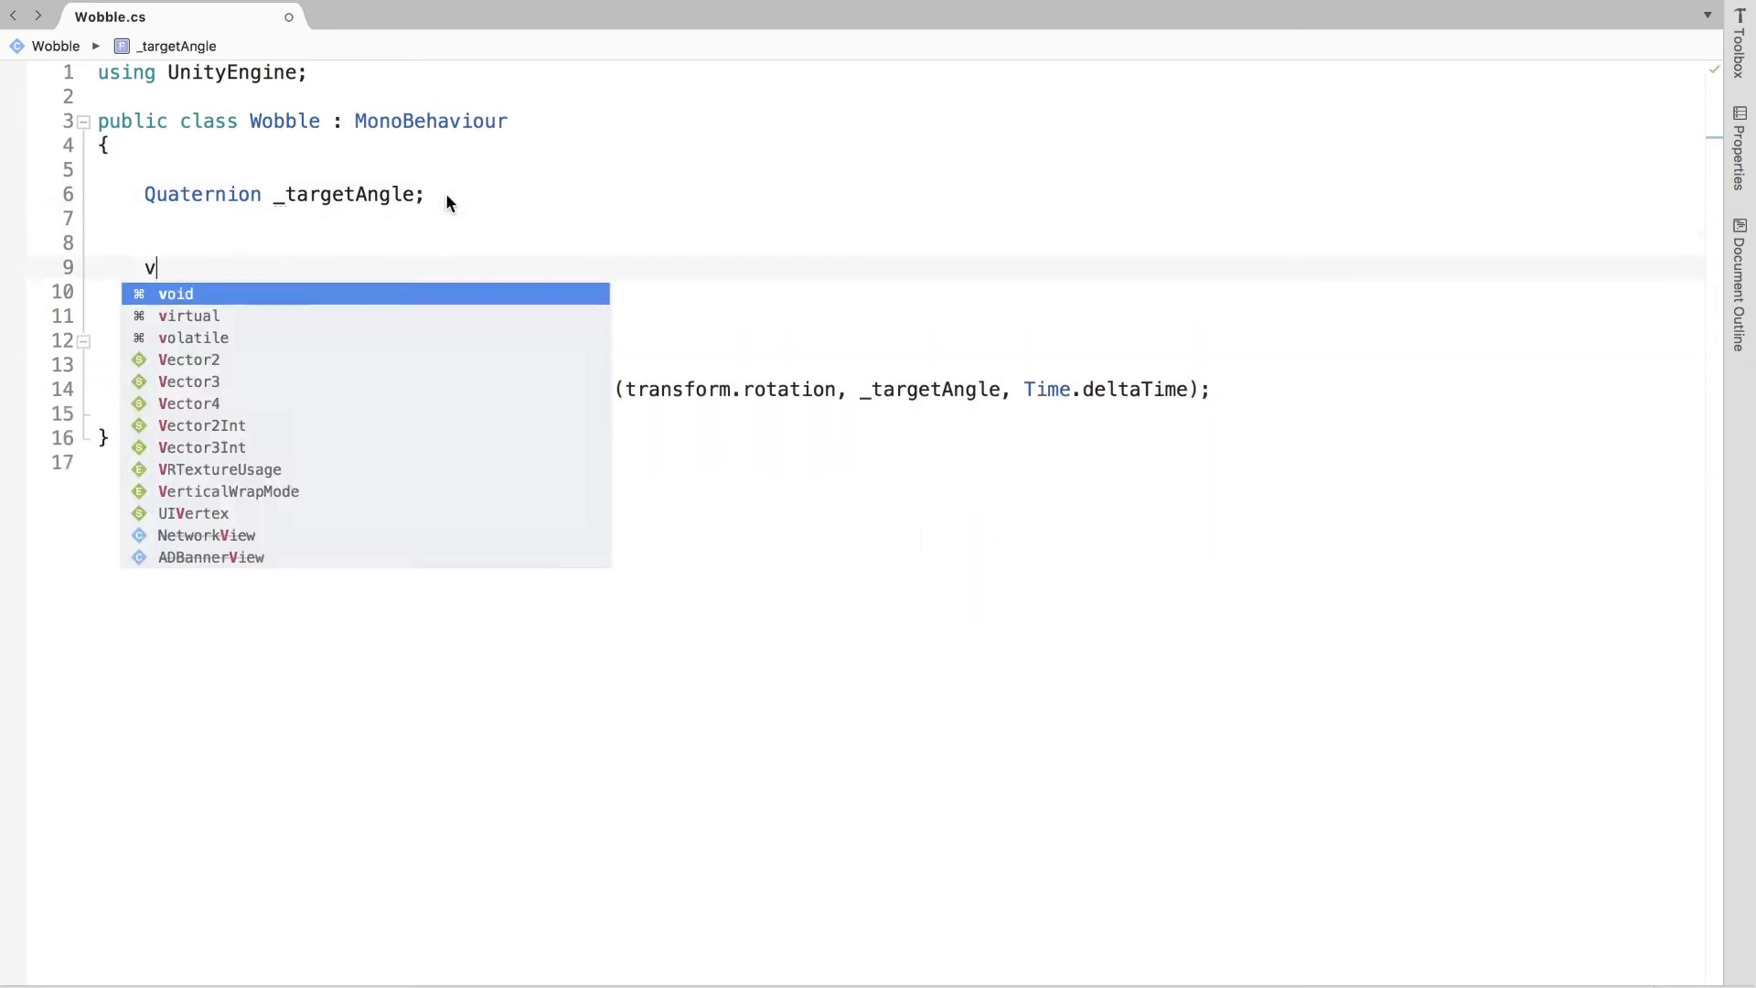
# Step: Write Start() calling InvokeRepeating("ChangeTarget", 0, WaitBetweenWobbles)
pyautogui.write('oid Start(){')
pyautogui.write('InvokeRepeating();')
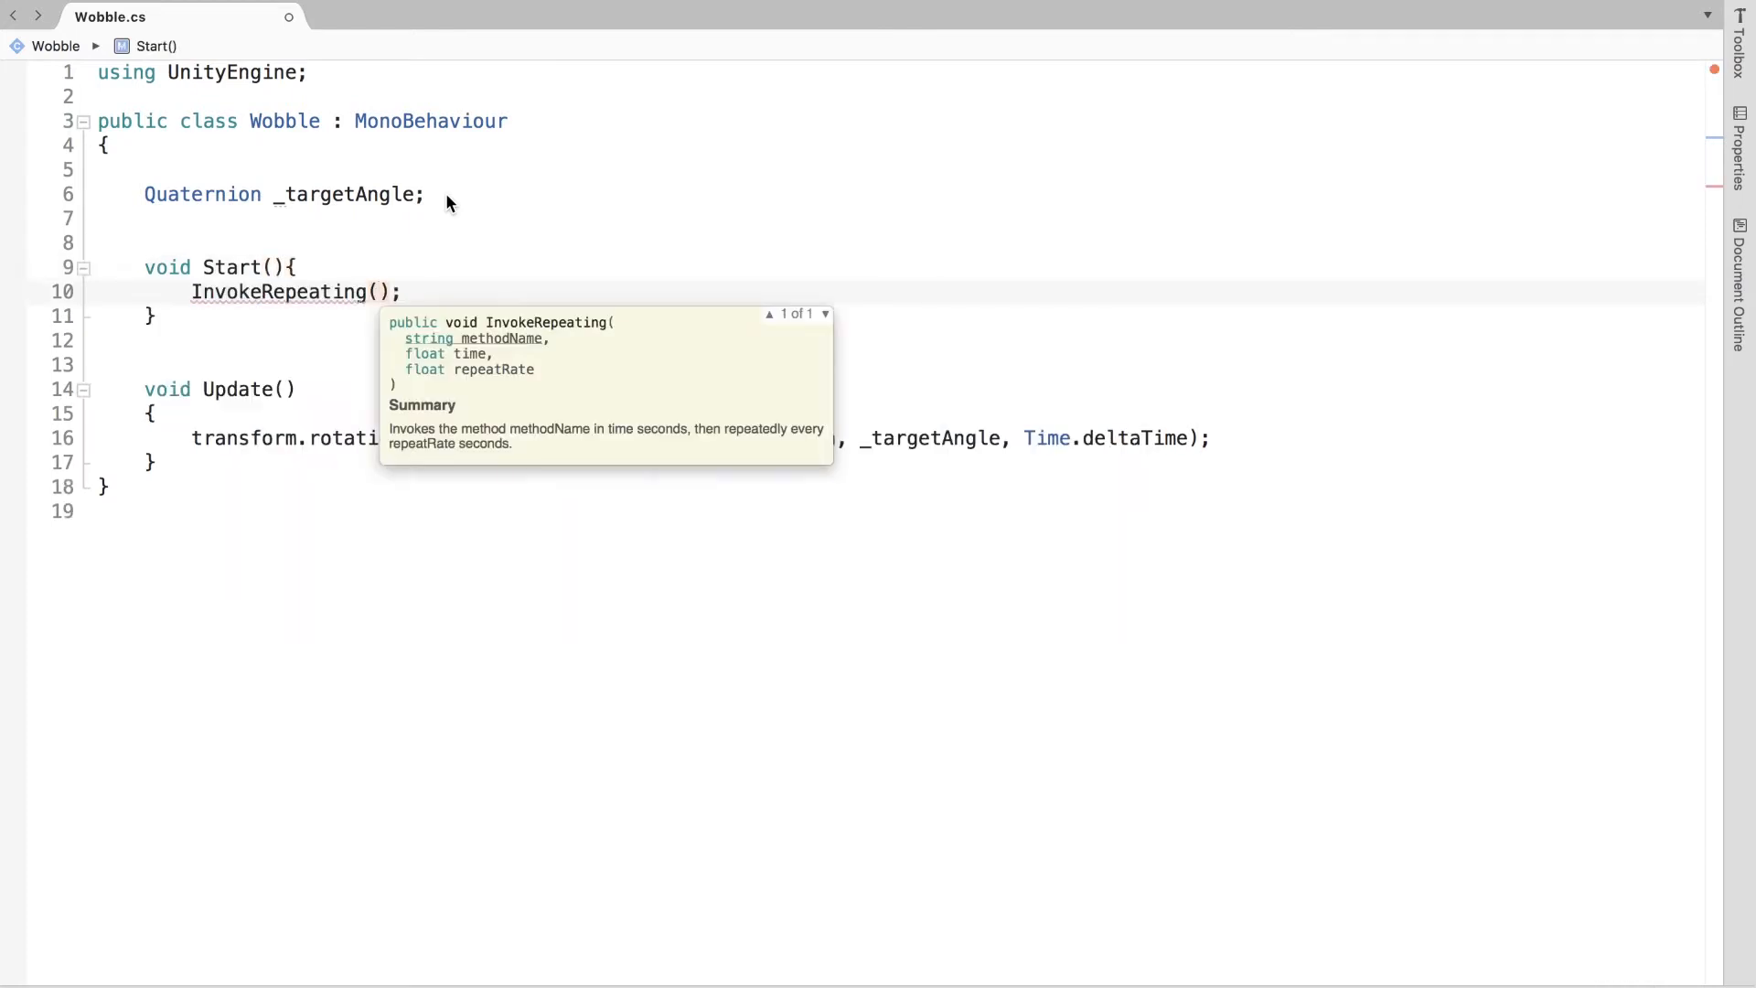
pyautogui.write('"Char"')
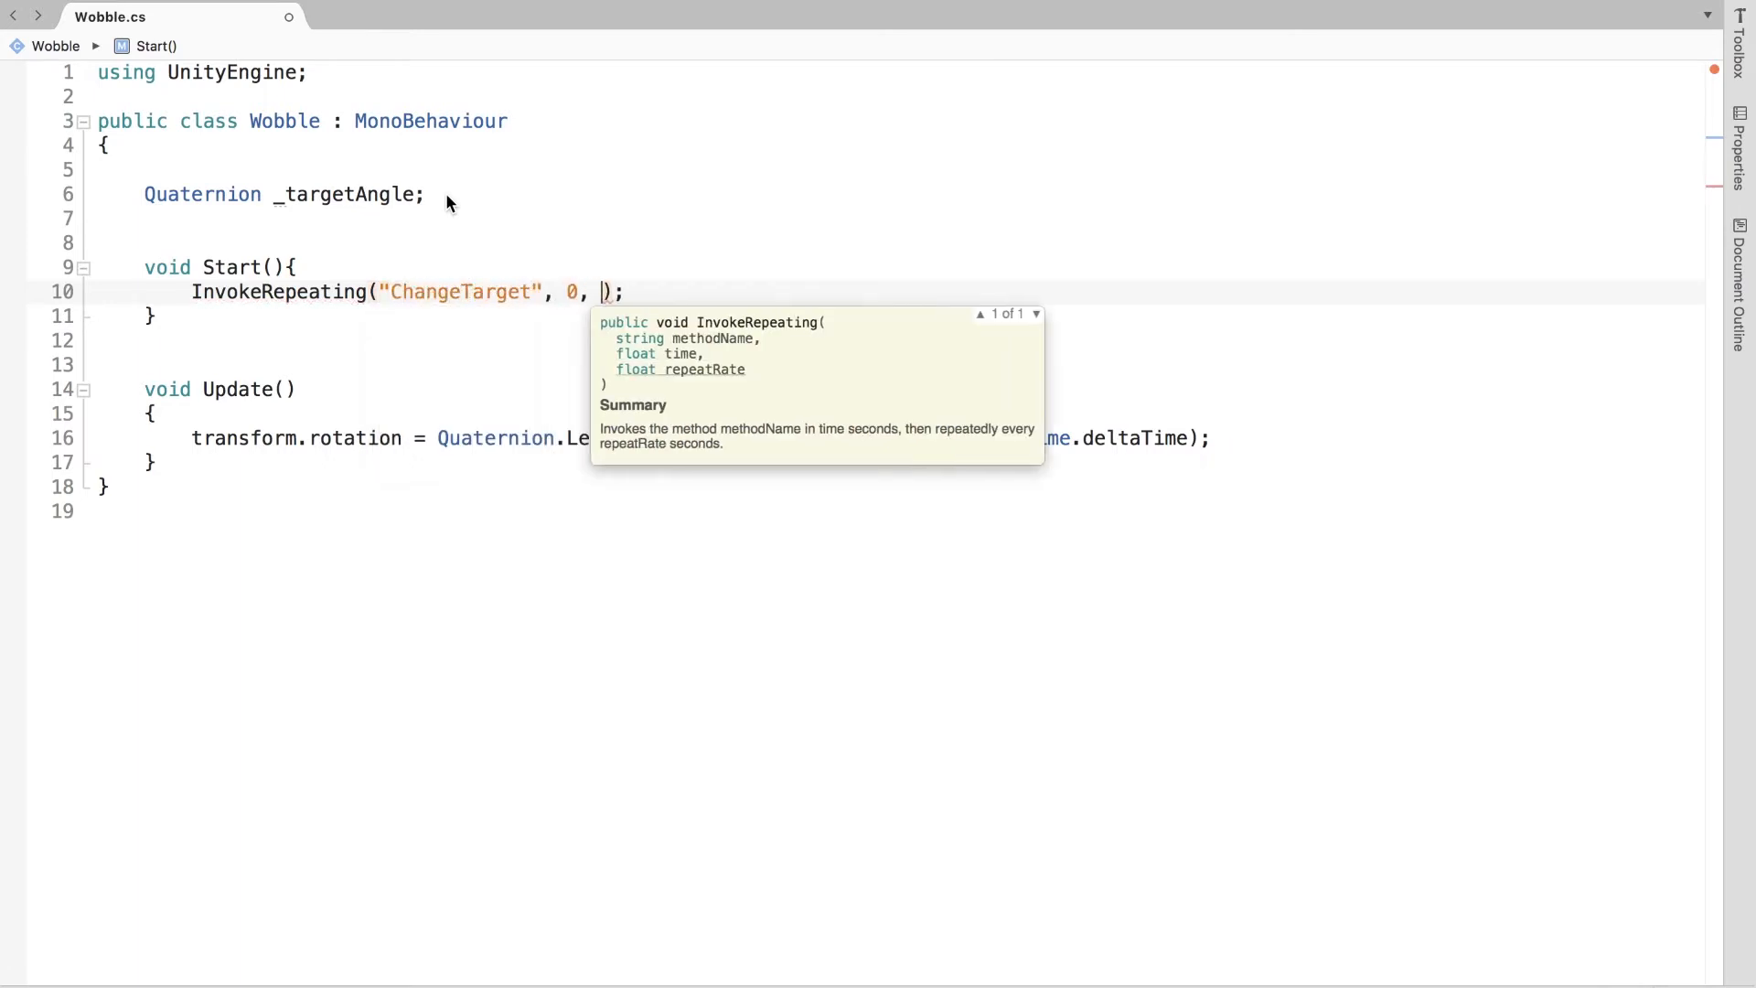
pyautogui.write('WaitBetweenWobbles')
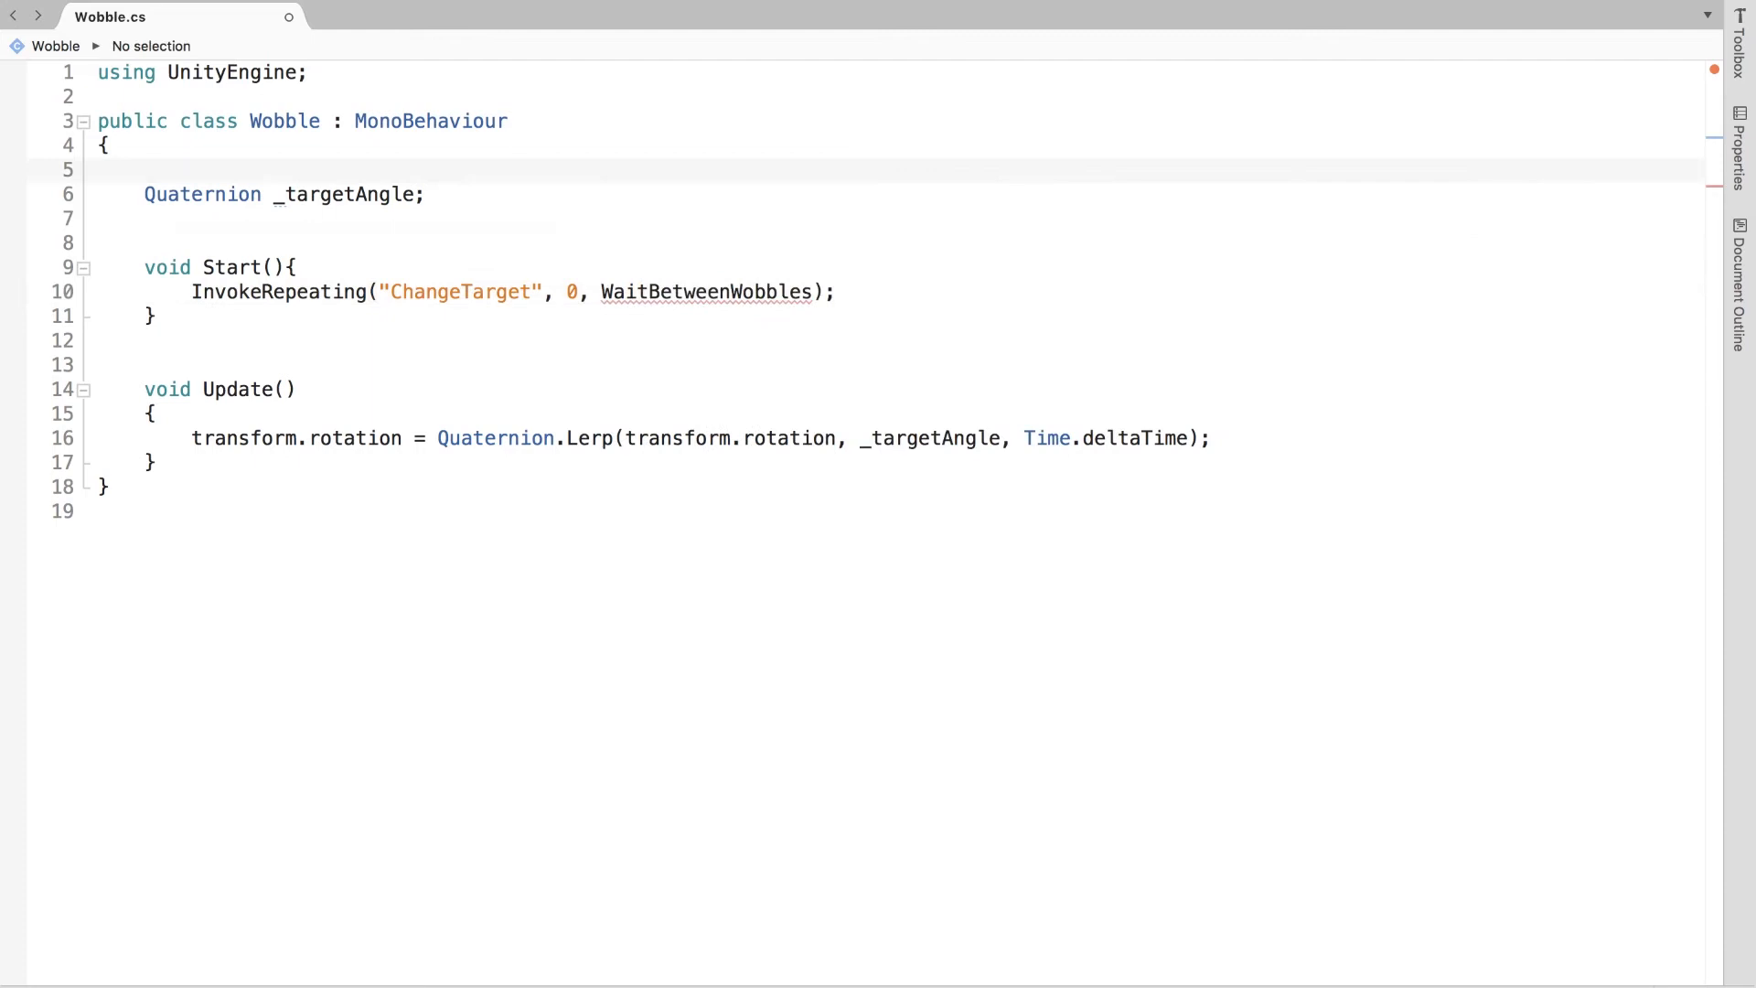
# Step: Declare public float WaitBetweenWobbles with a [Range(0.1, ...)] attribute
pyautogui.write('public float WaitBetweenWobbles:')
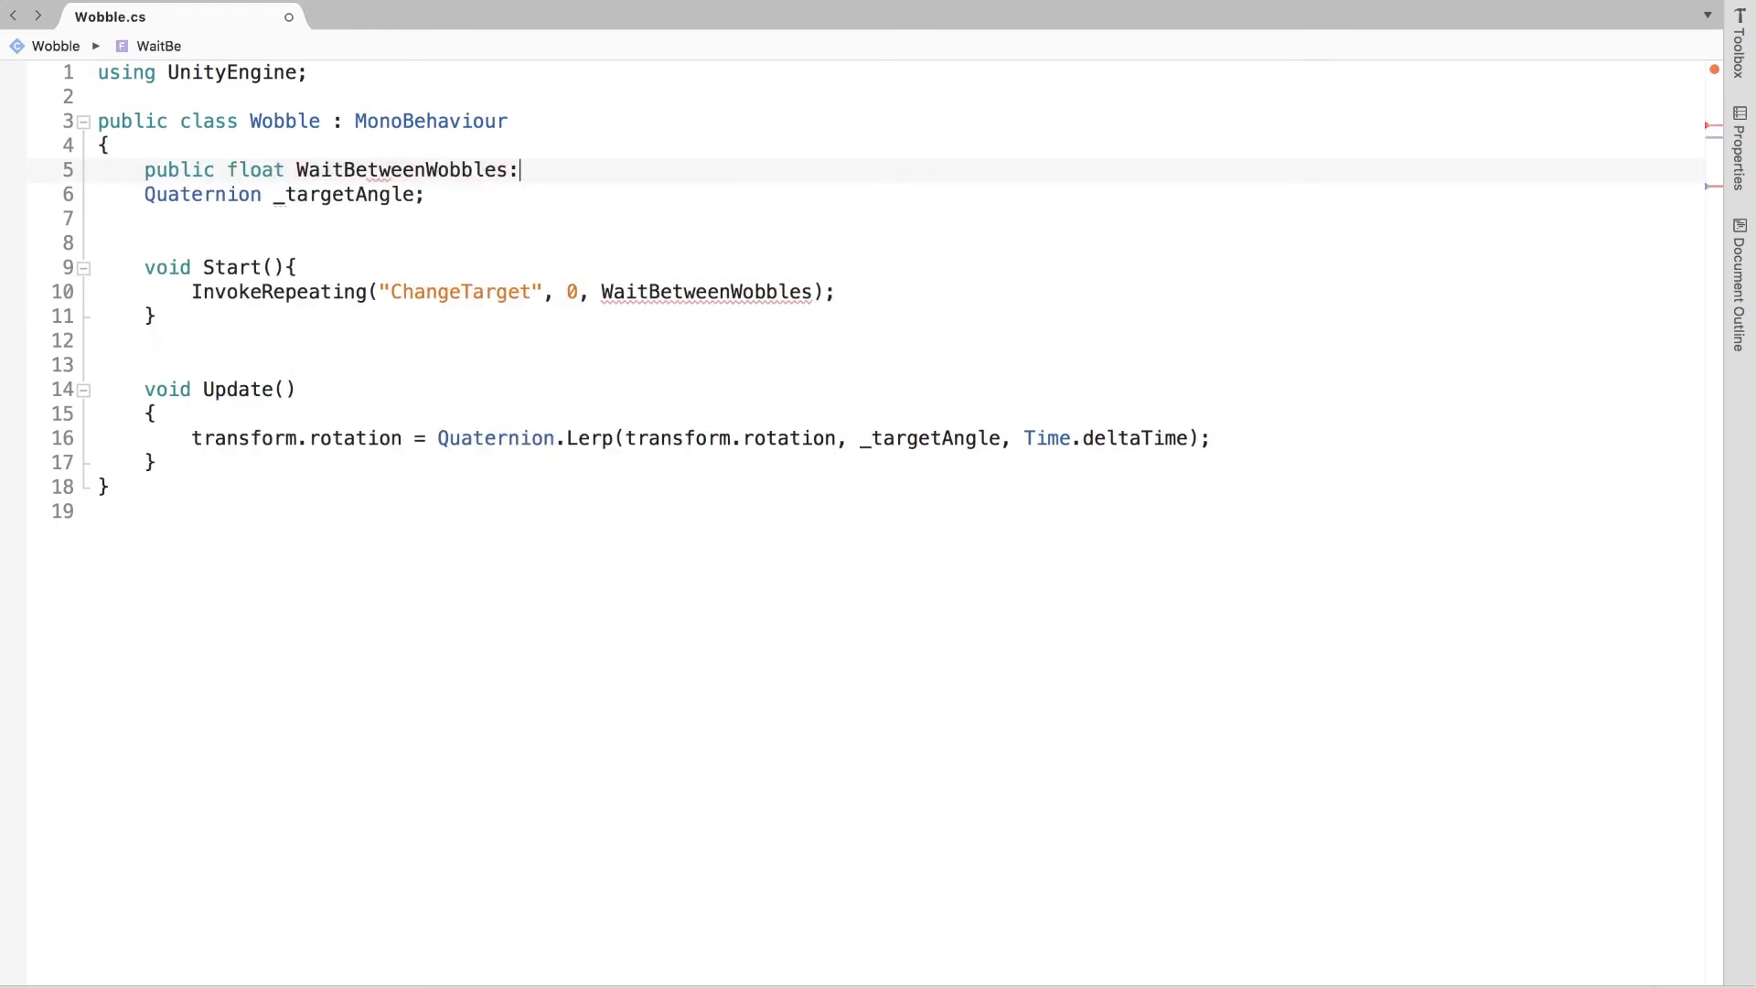
pyautogui.write('[Range()')
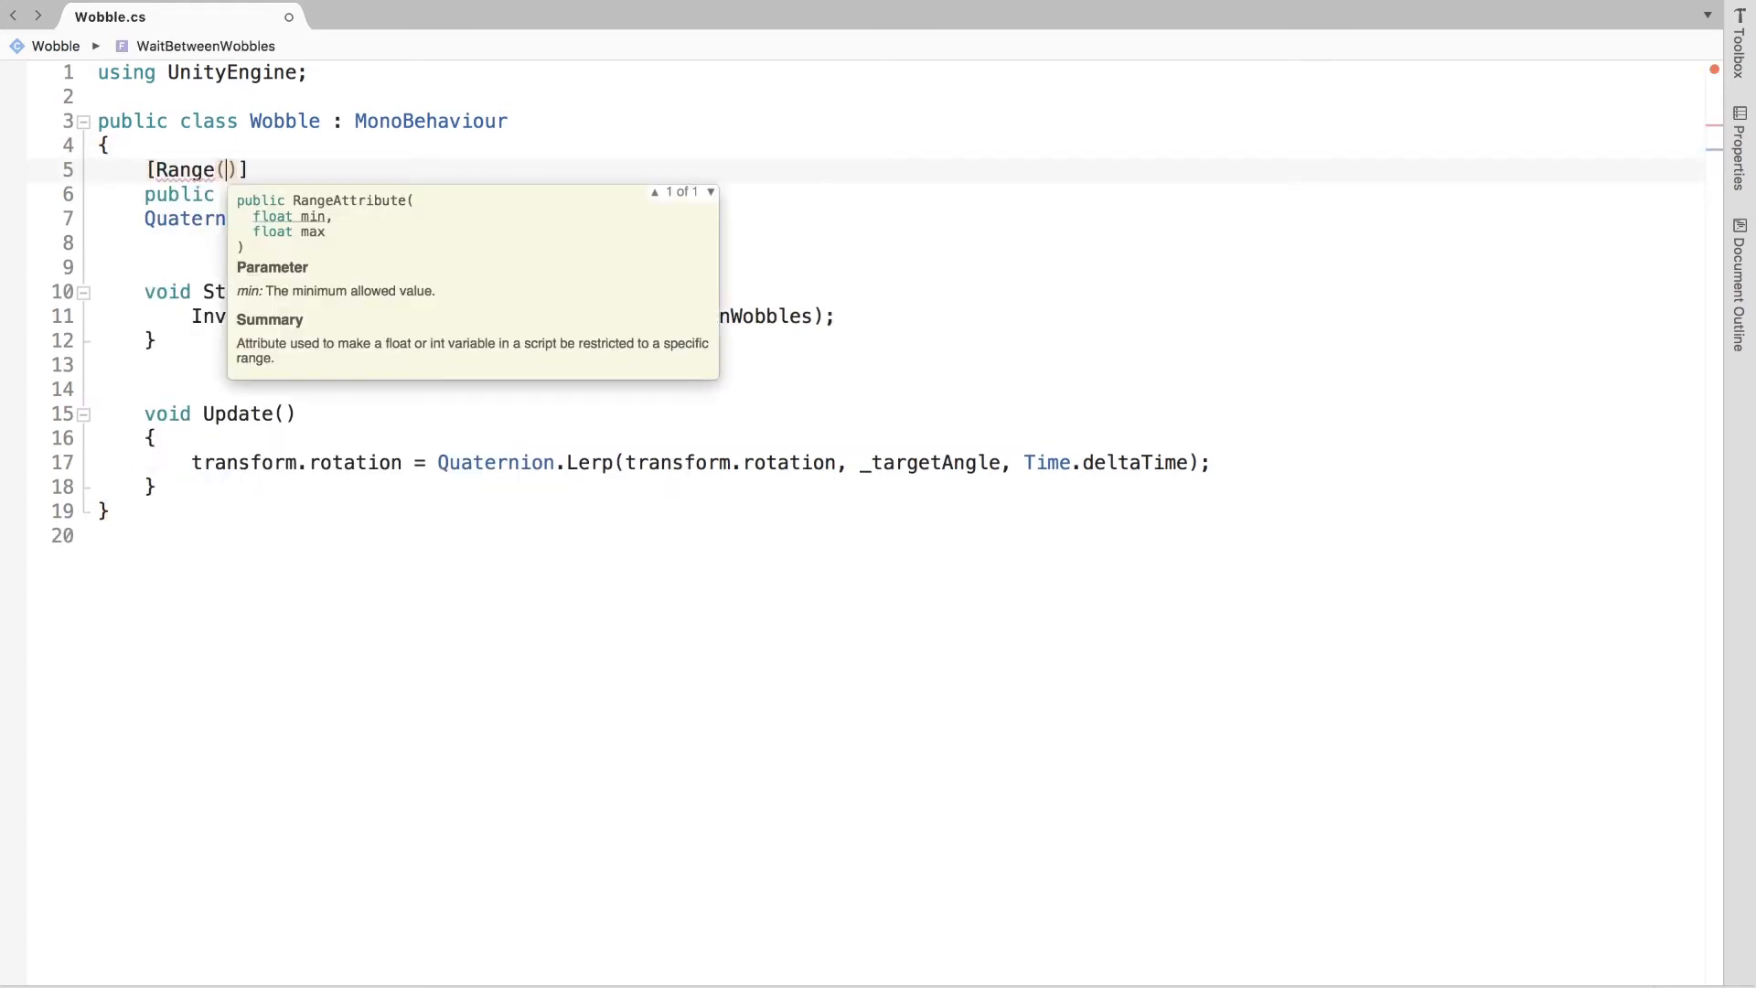
pyautogui.write('0.1,1f')
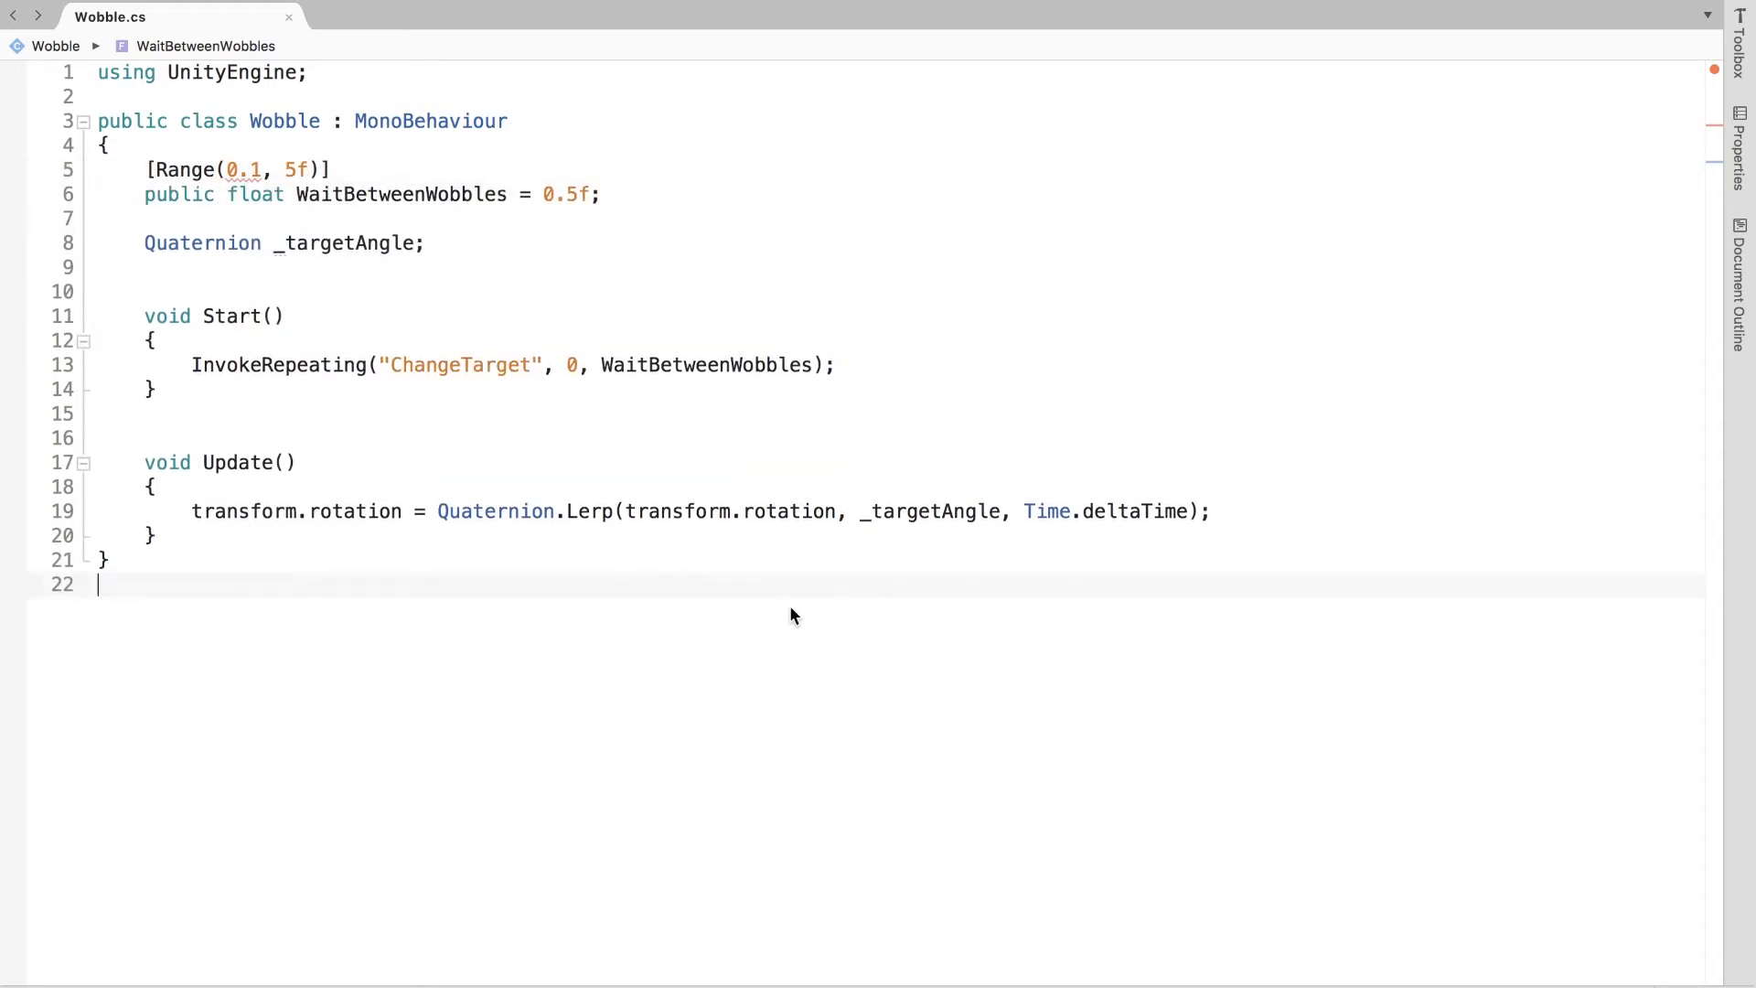
# Step: Write ChangeTarget() setting _targetAngle to Quaternion.Euler(Vector3.forward * SomeRandomValue), leaving a blank line above
pyautogui.write('void ChangeTarget(){')
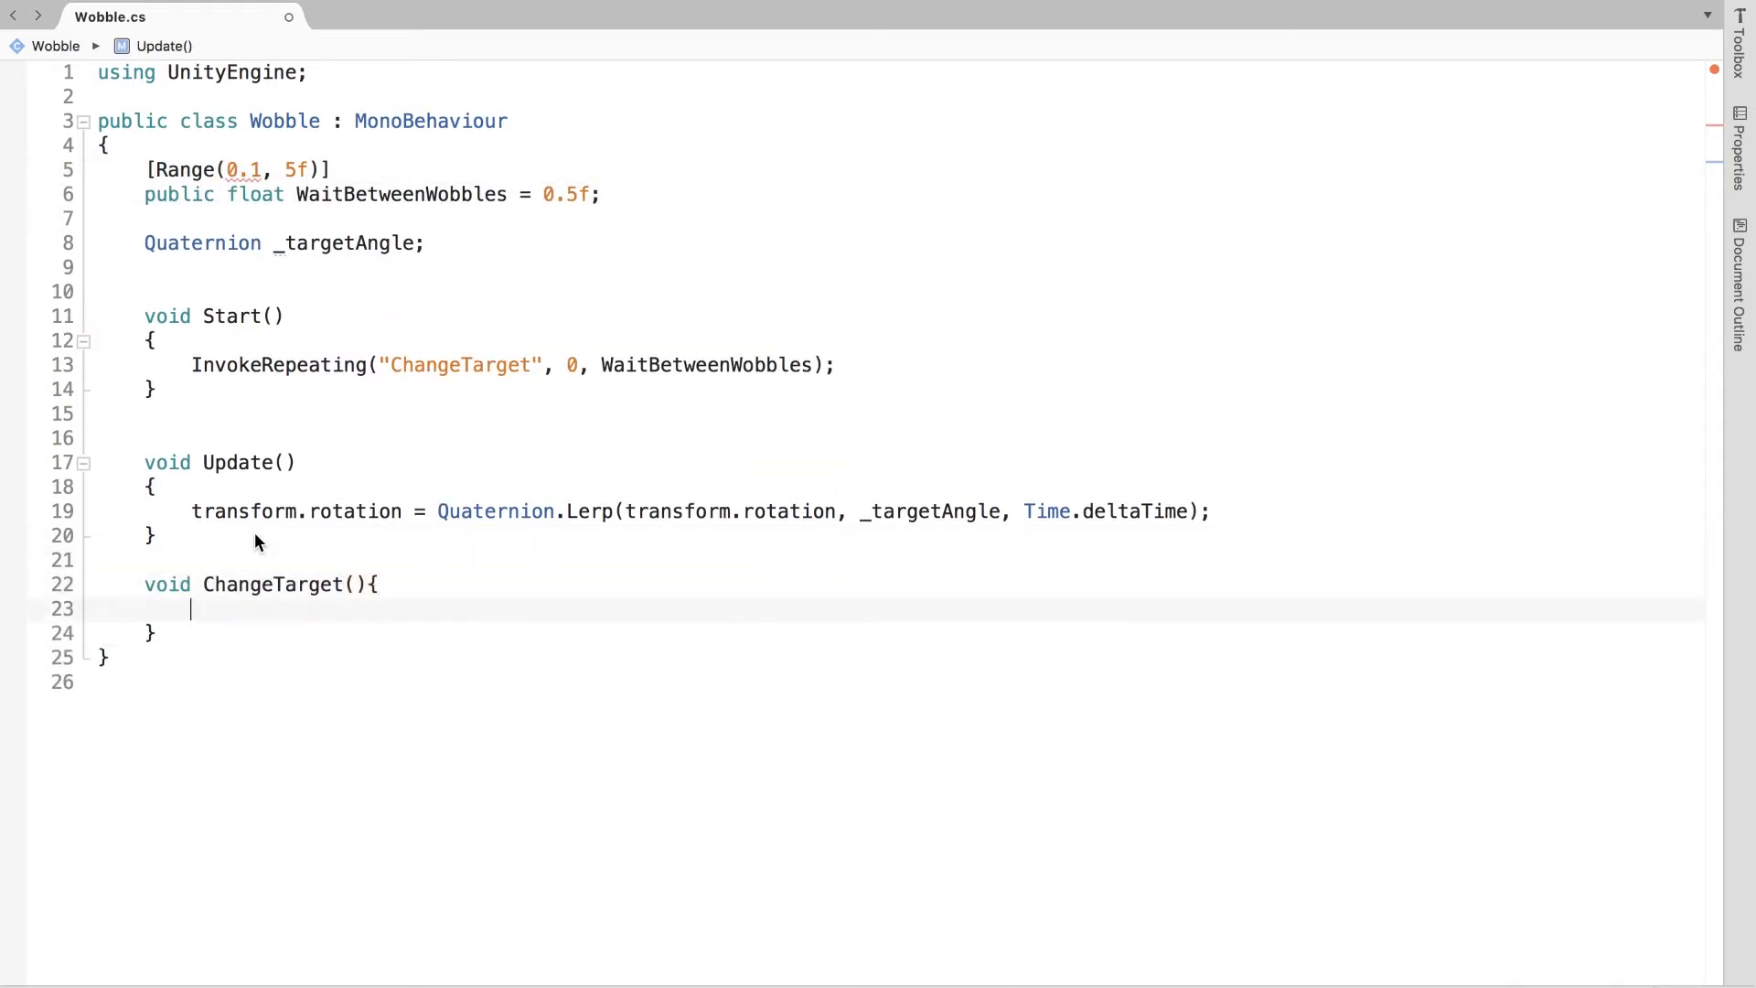
pyautogui.write('_targetAngle =')
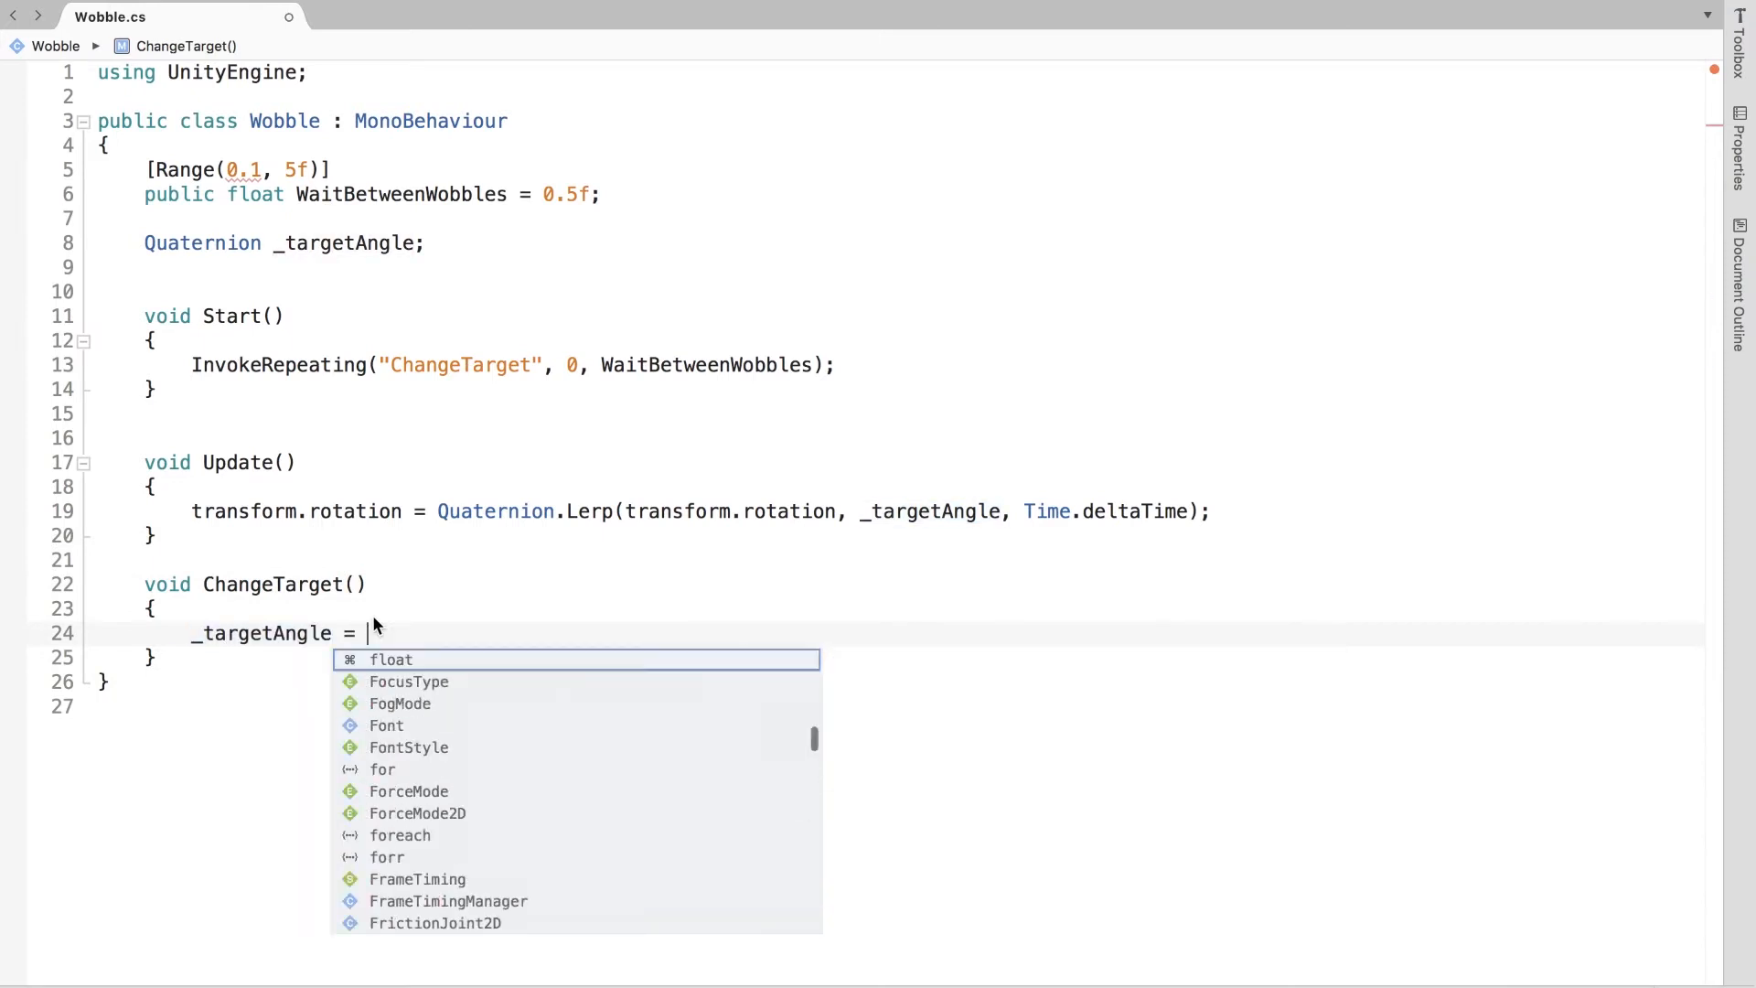
pyautogui.write('Quaternion.Euler(')
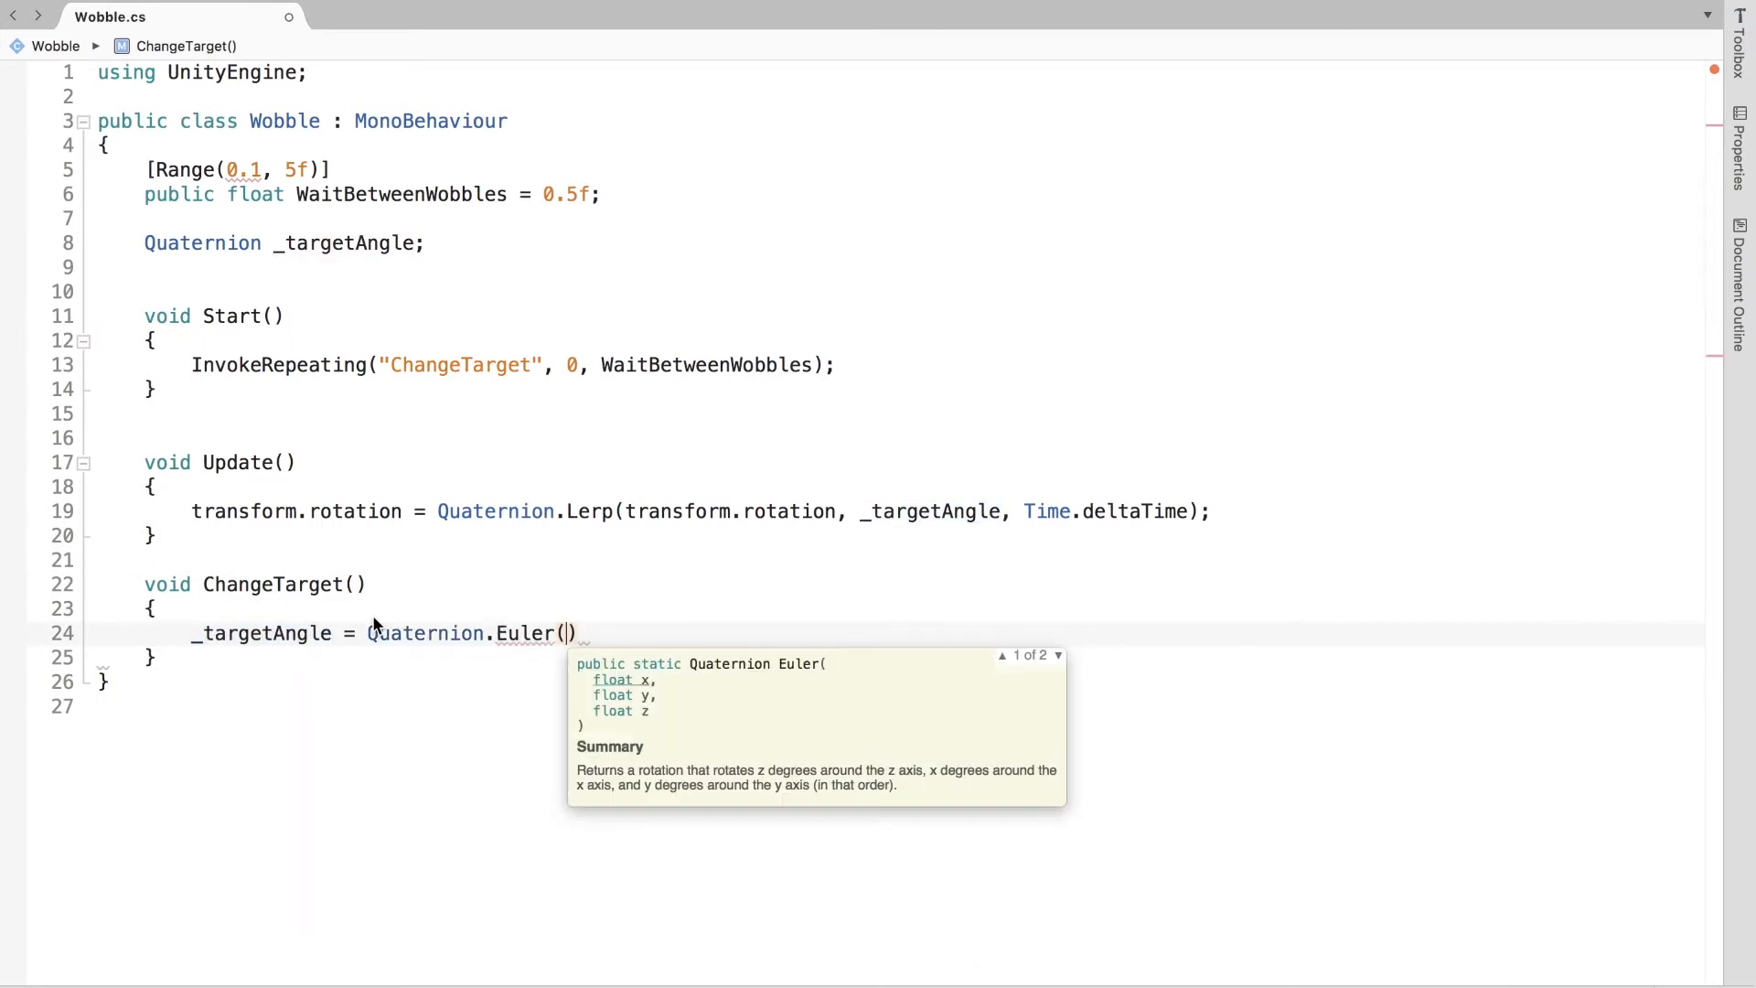
pyautogui.write('Vector3.forward')
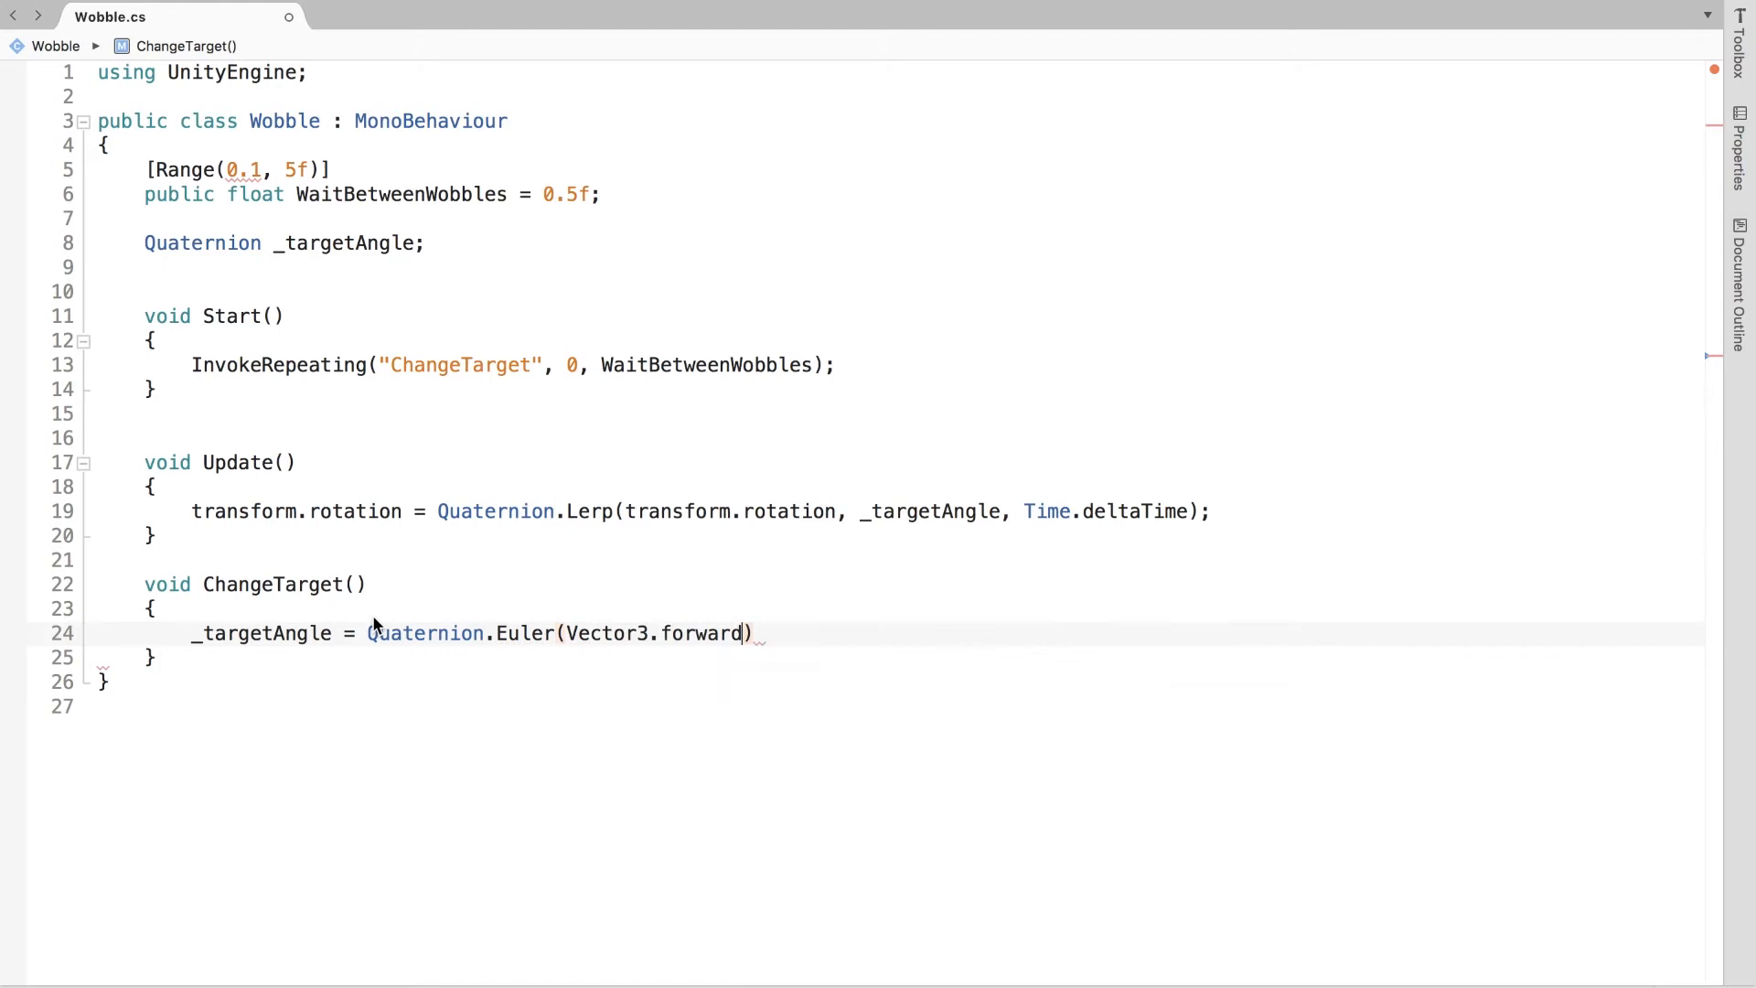
pyautogui.write('* SomeRandomValue);')
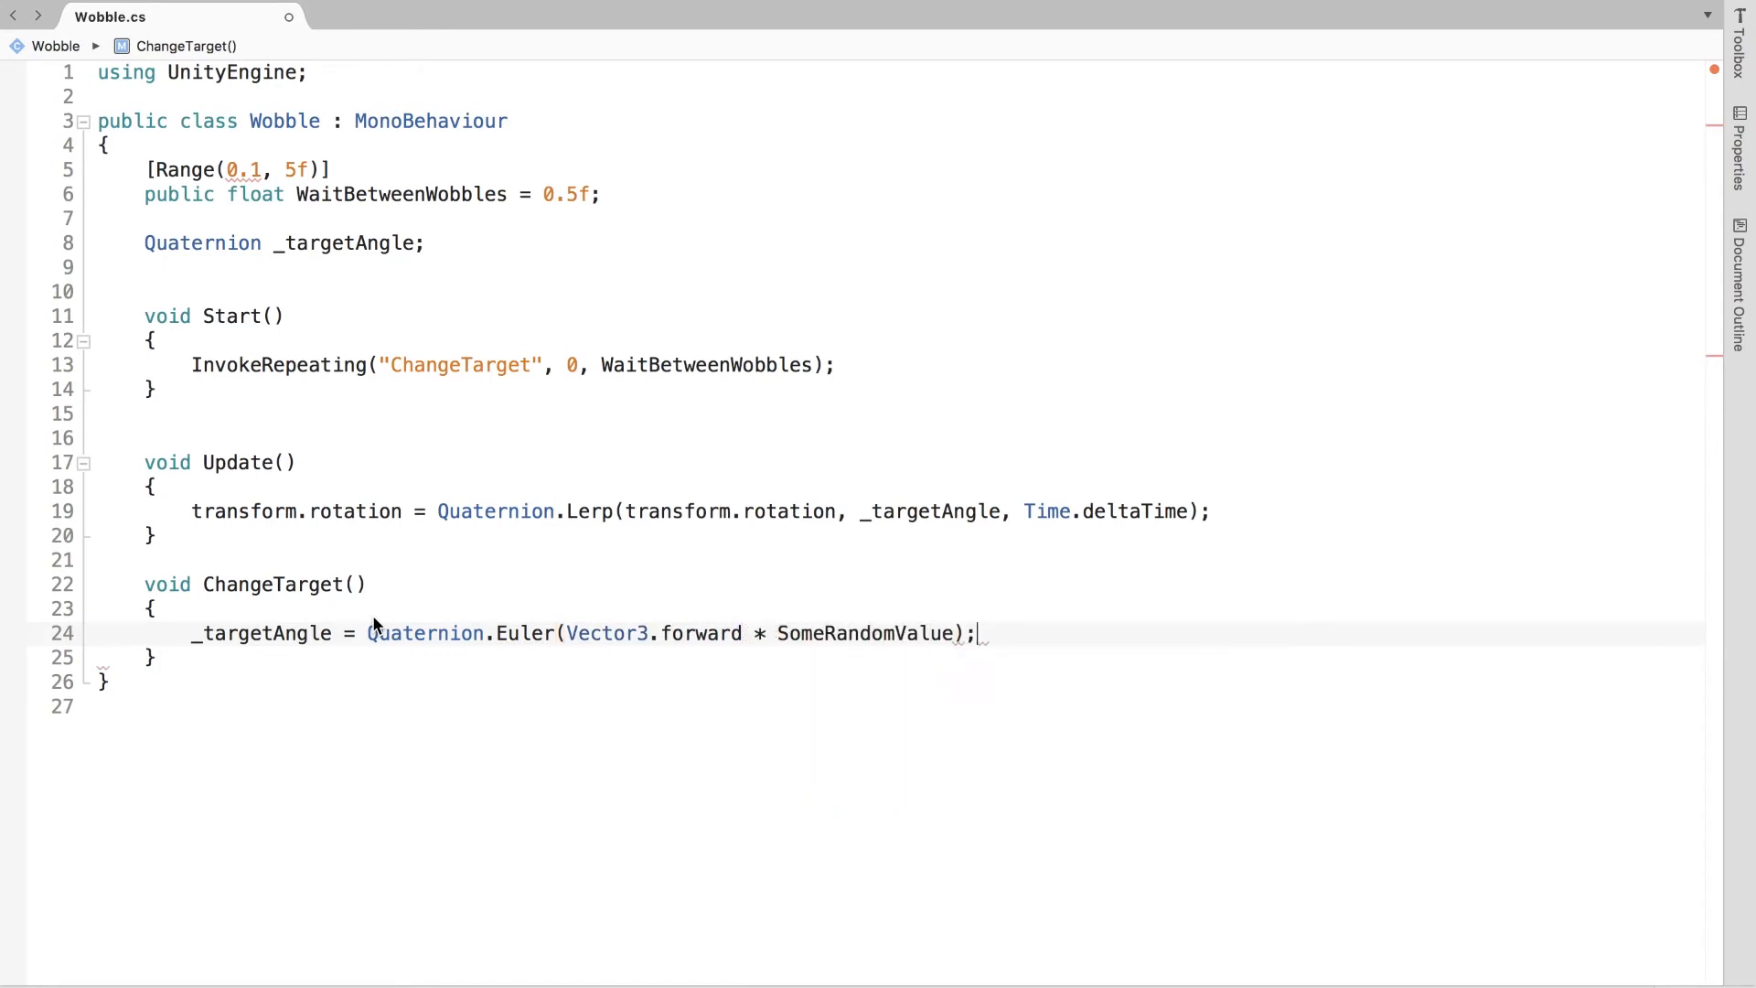
pyautogui.press('Return')
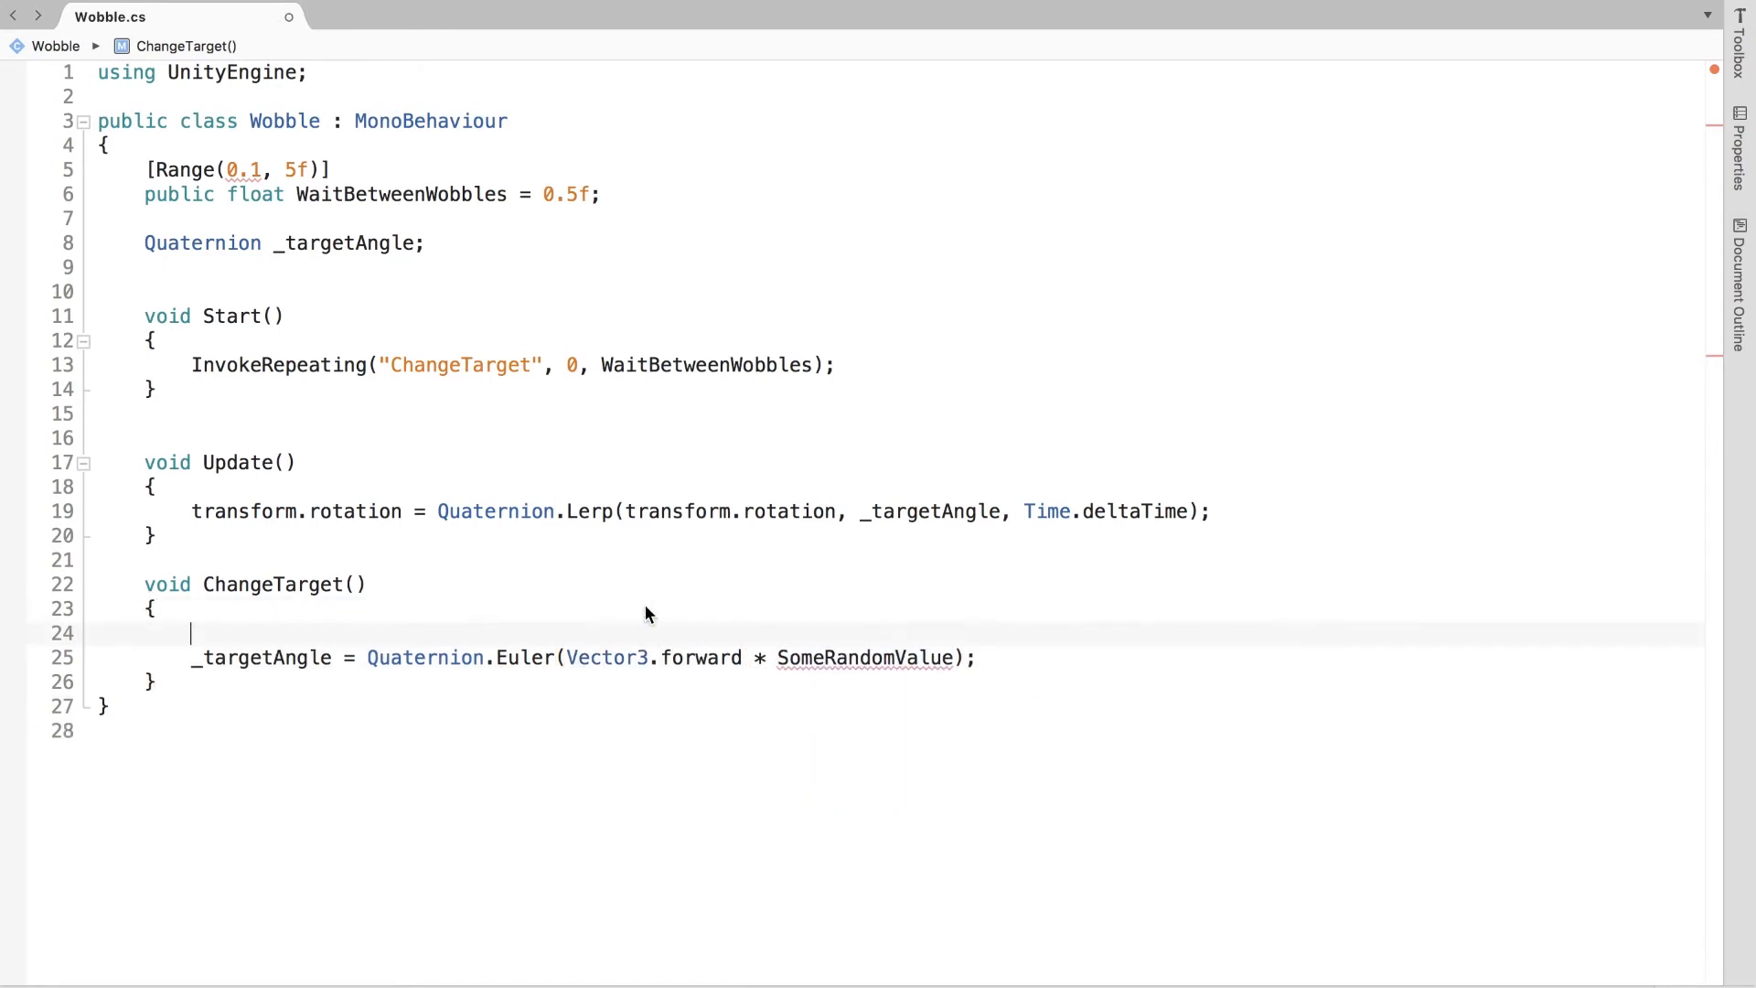
pyautogui.moveTo(605, 640)
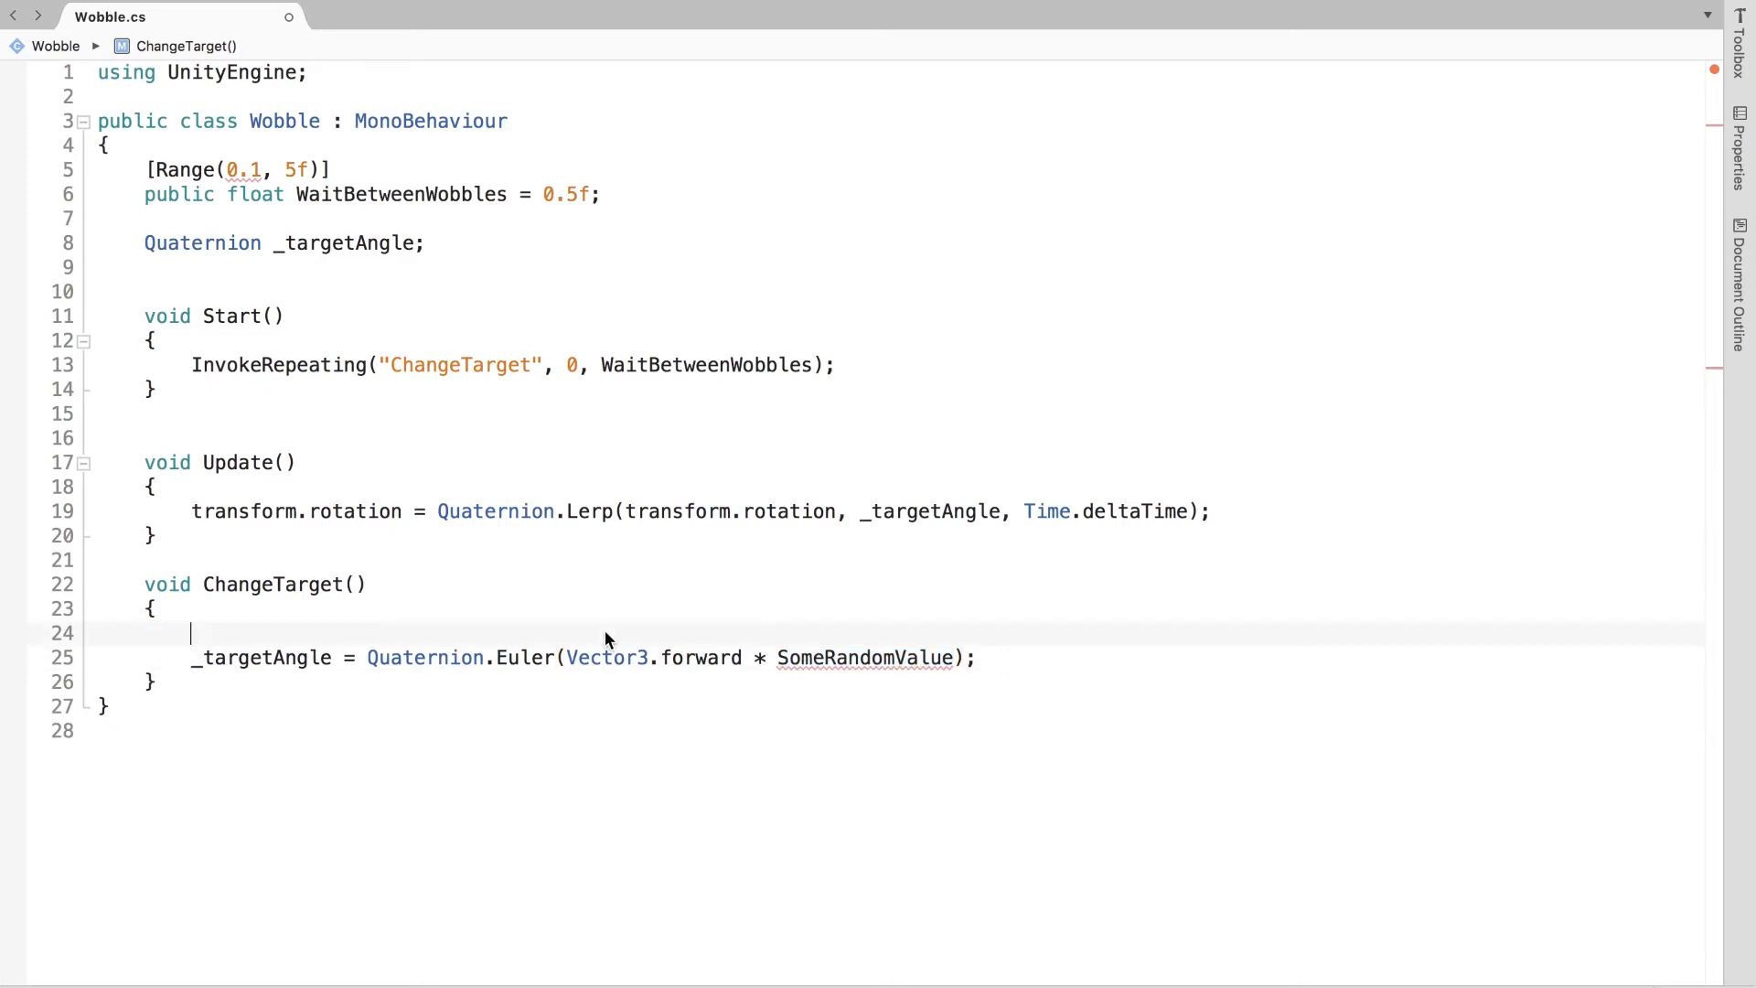
# Step: Comment that the value is both positive and negative and compute Mathf.Sin(Random.Range(0, Mathf.PI * 2))
pyautogui.write('//Somethi')
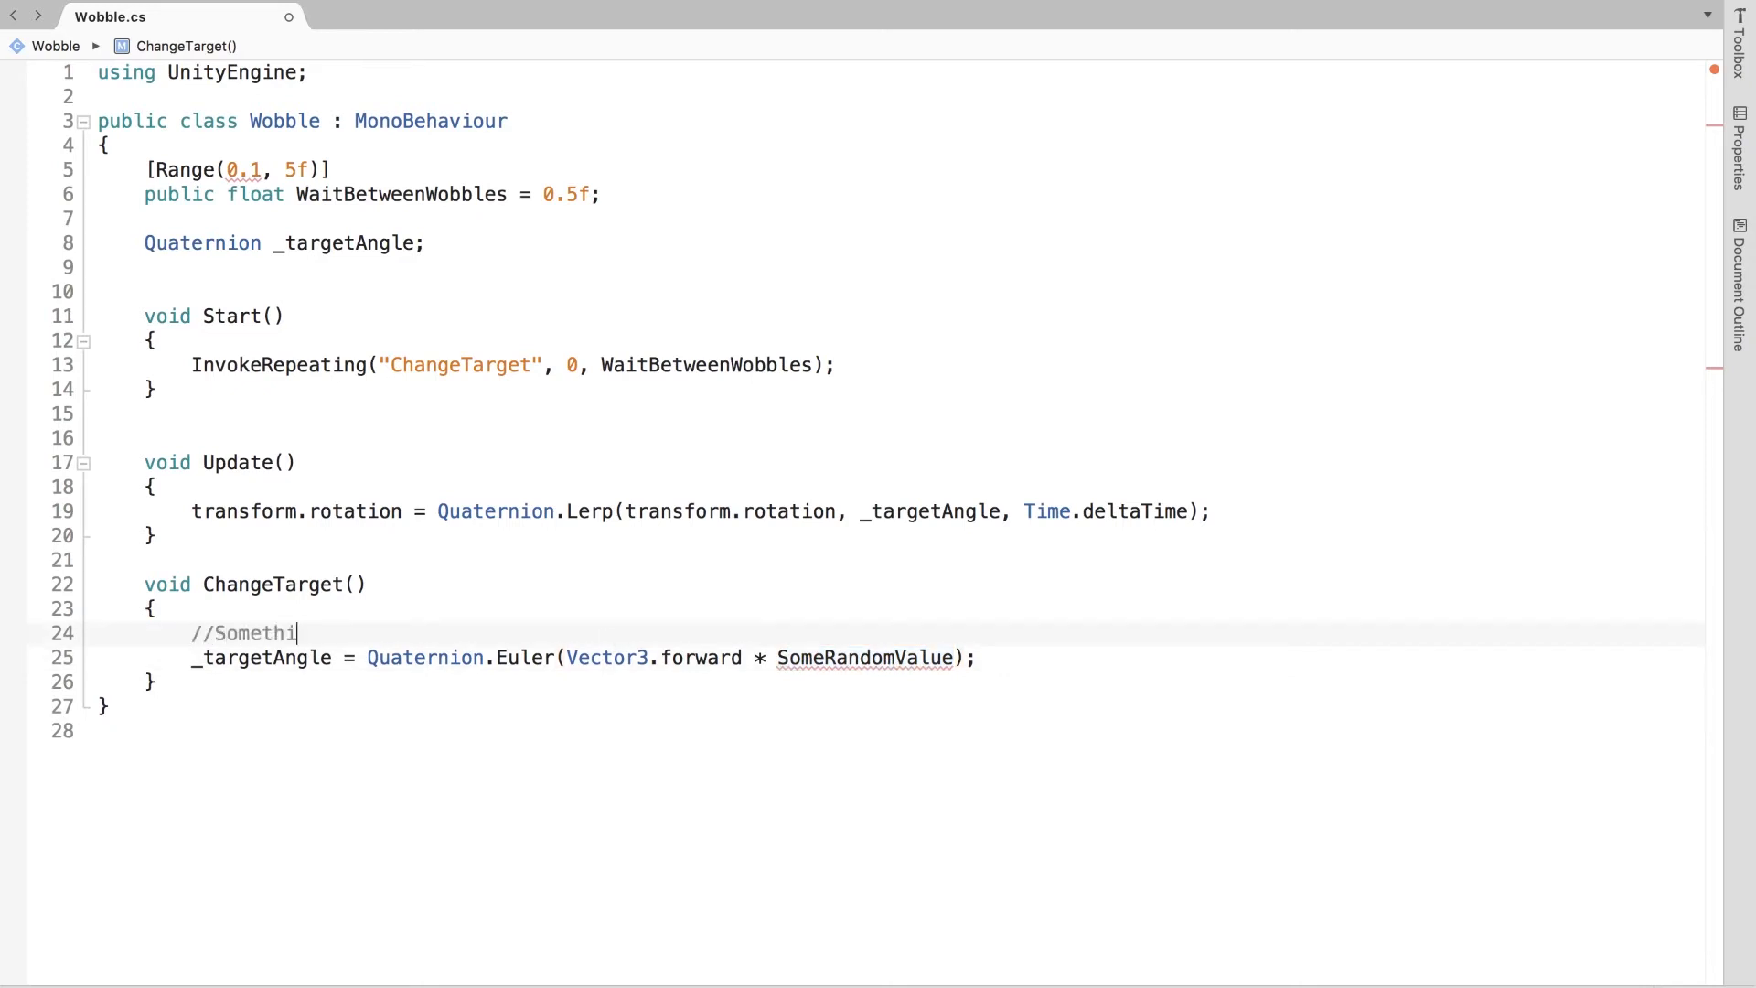
pyautogui.write('ng both positive and negative.??? Hmmm')
pyautogui.write('var curve =')
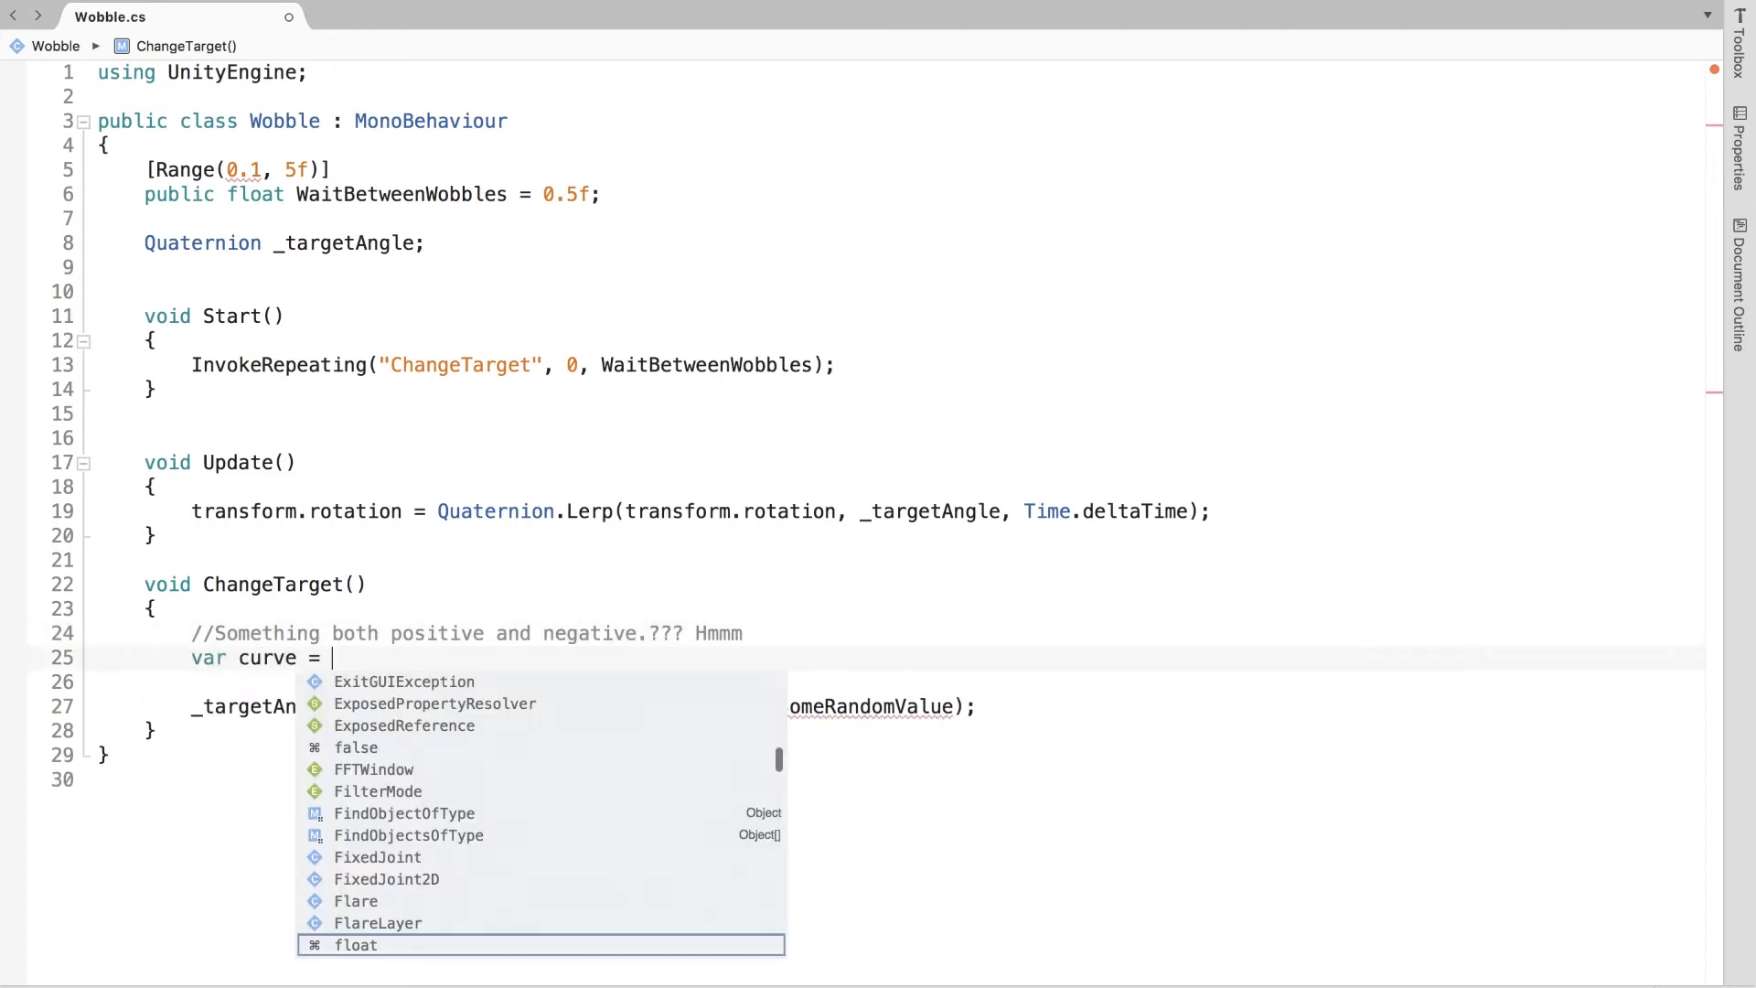
pyautogui.write('Mathf.Sin(Random.Range(0, m')
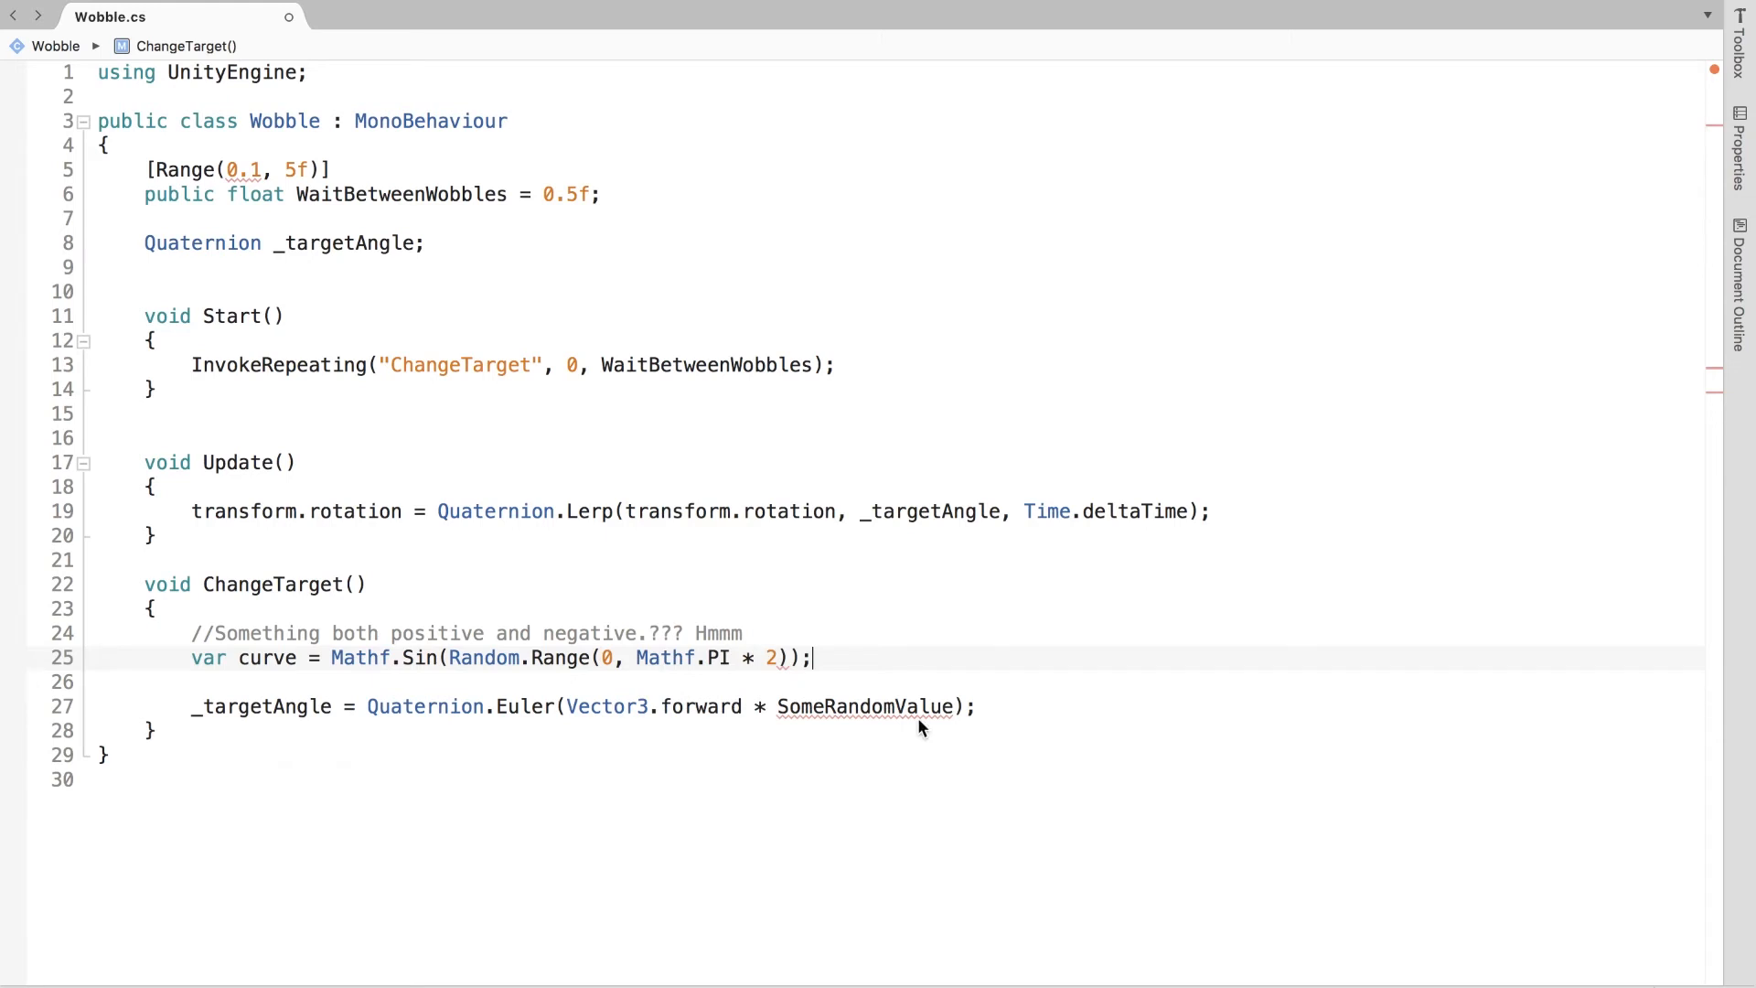
pyautogui.moveTo(841, 713)
pyautogui.write('curv')
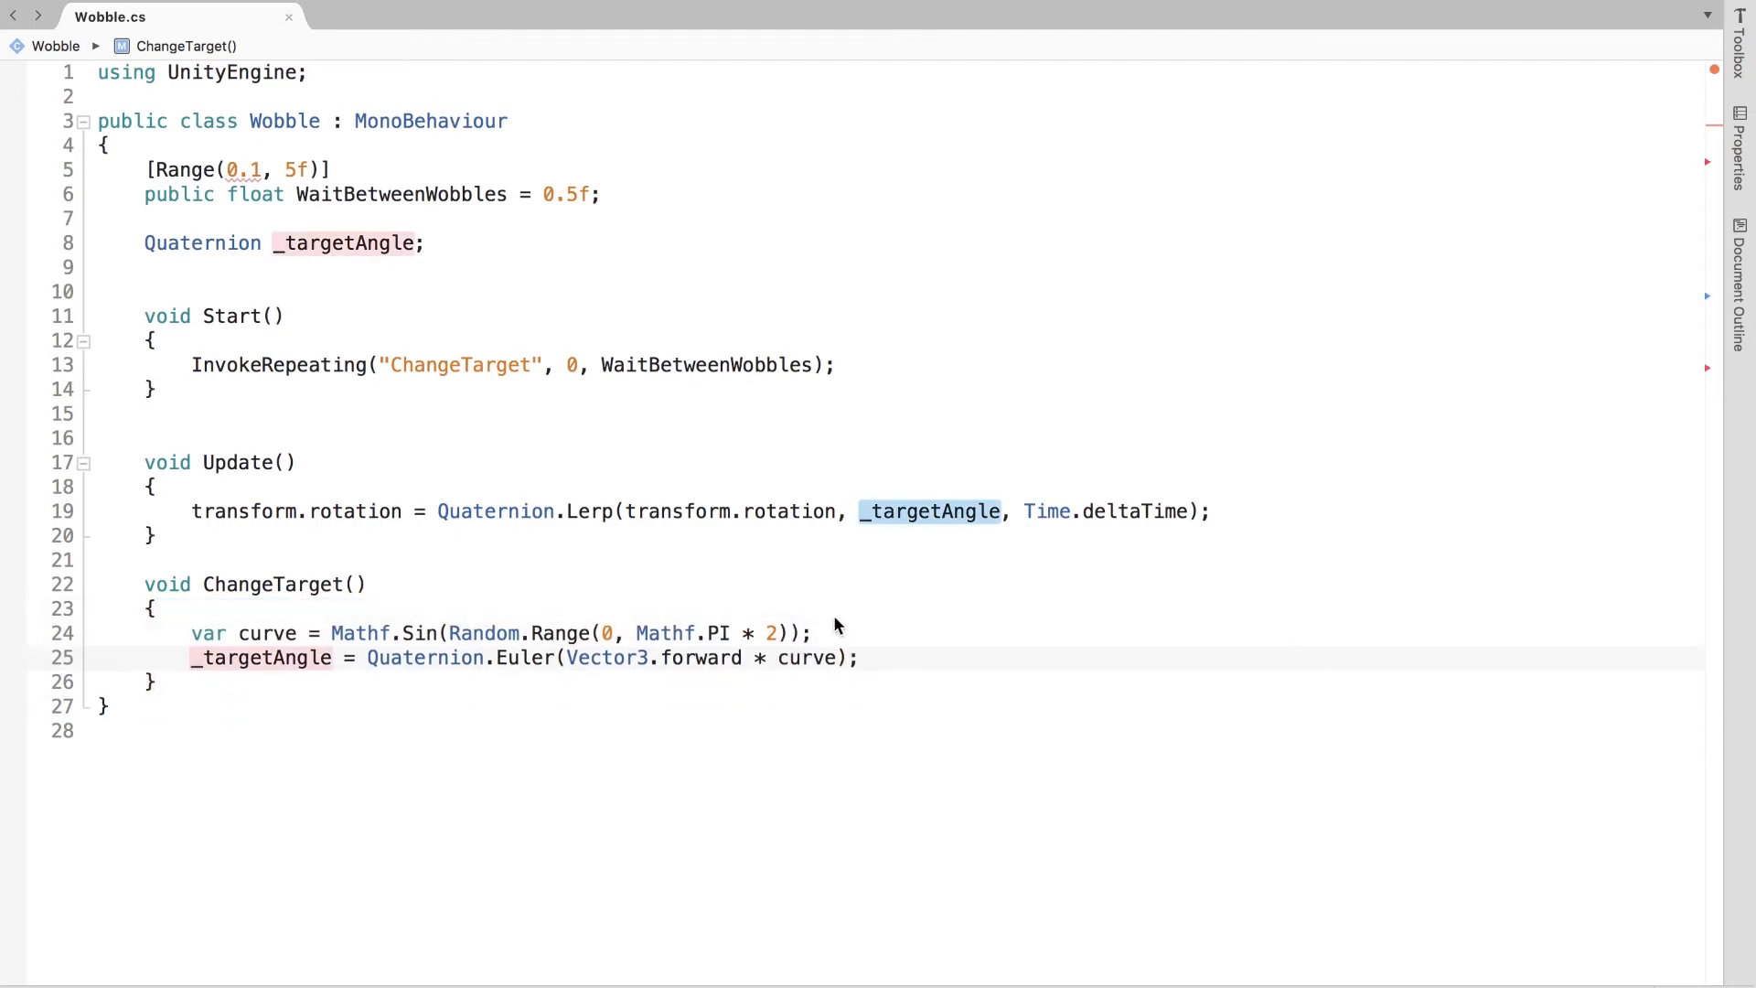
# Step: Begin declaring an intensity variable that will scale the wobble angle
pyautogui.write(' * Intensity')
pyautogui.press('enter')
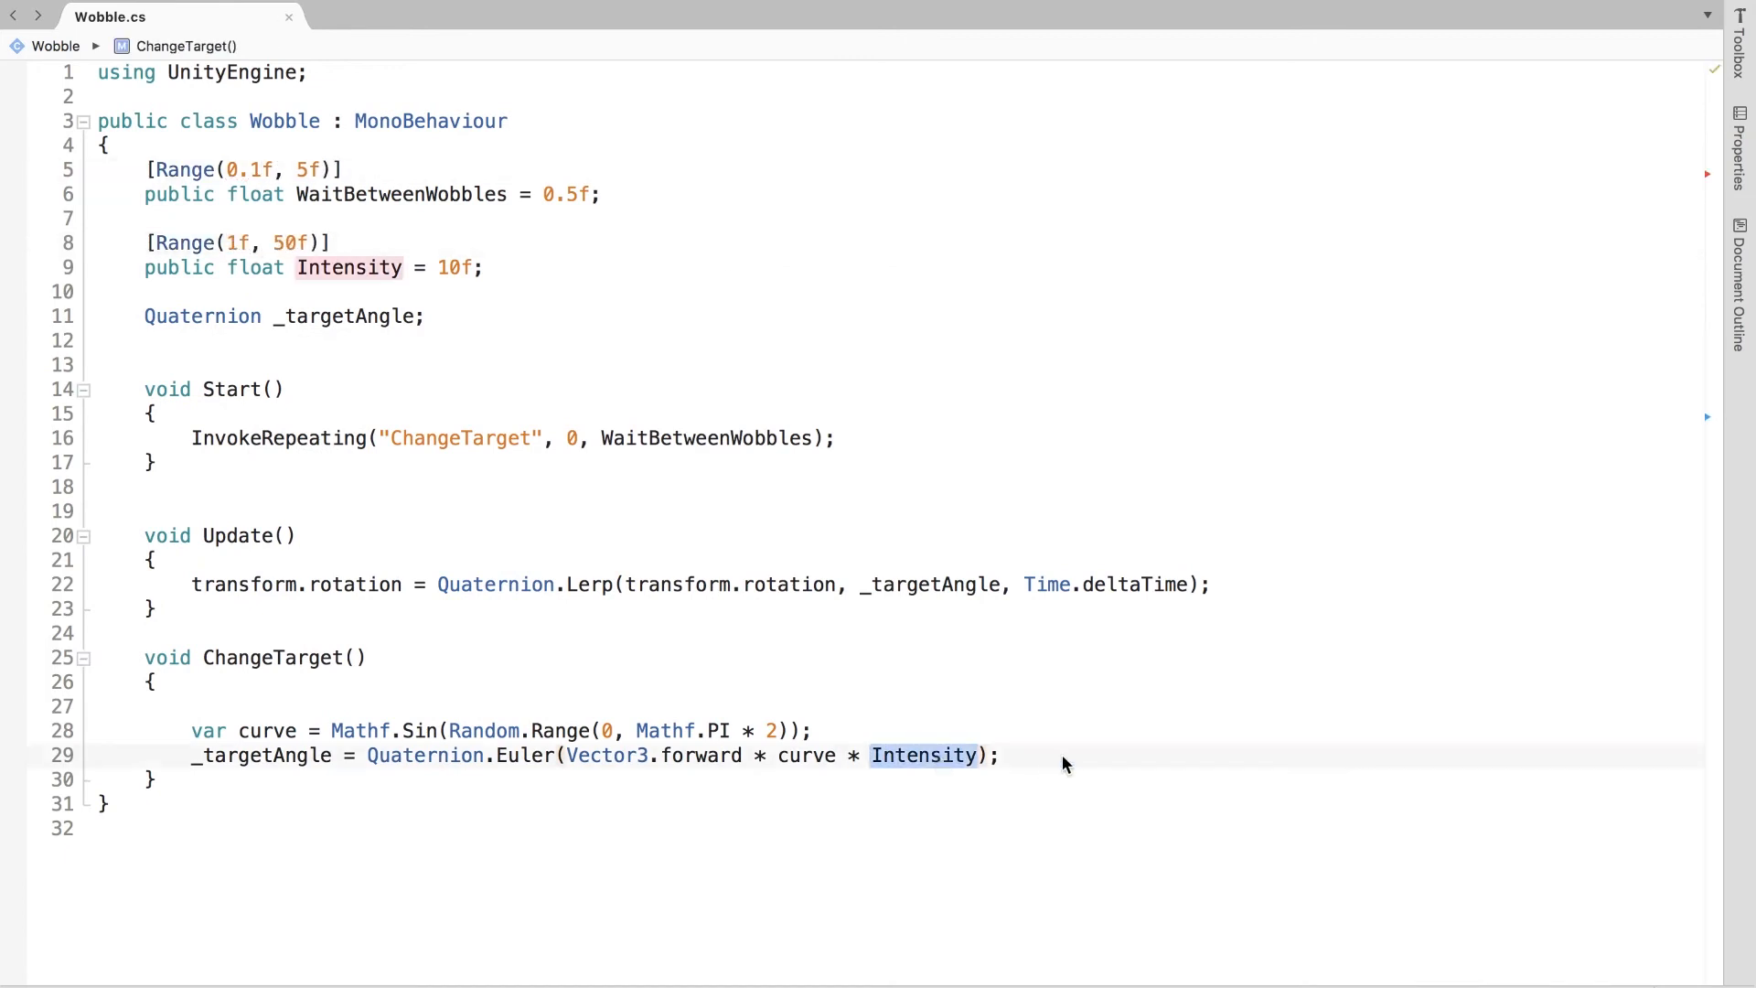
pyautogui.write('var intensi')
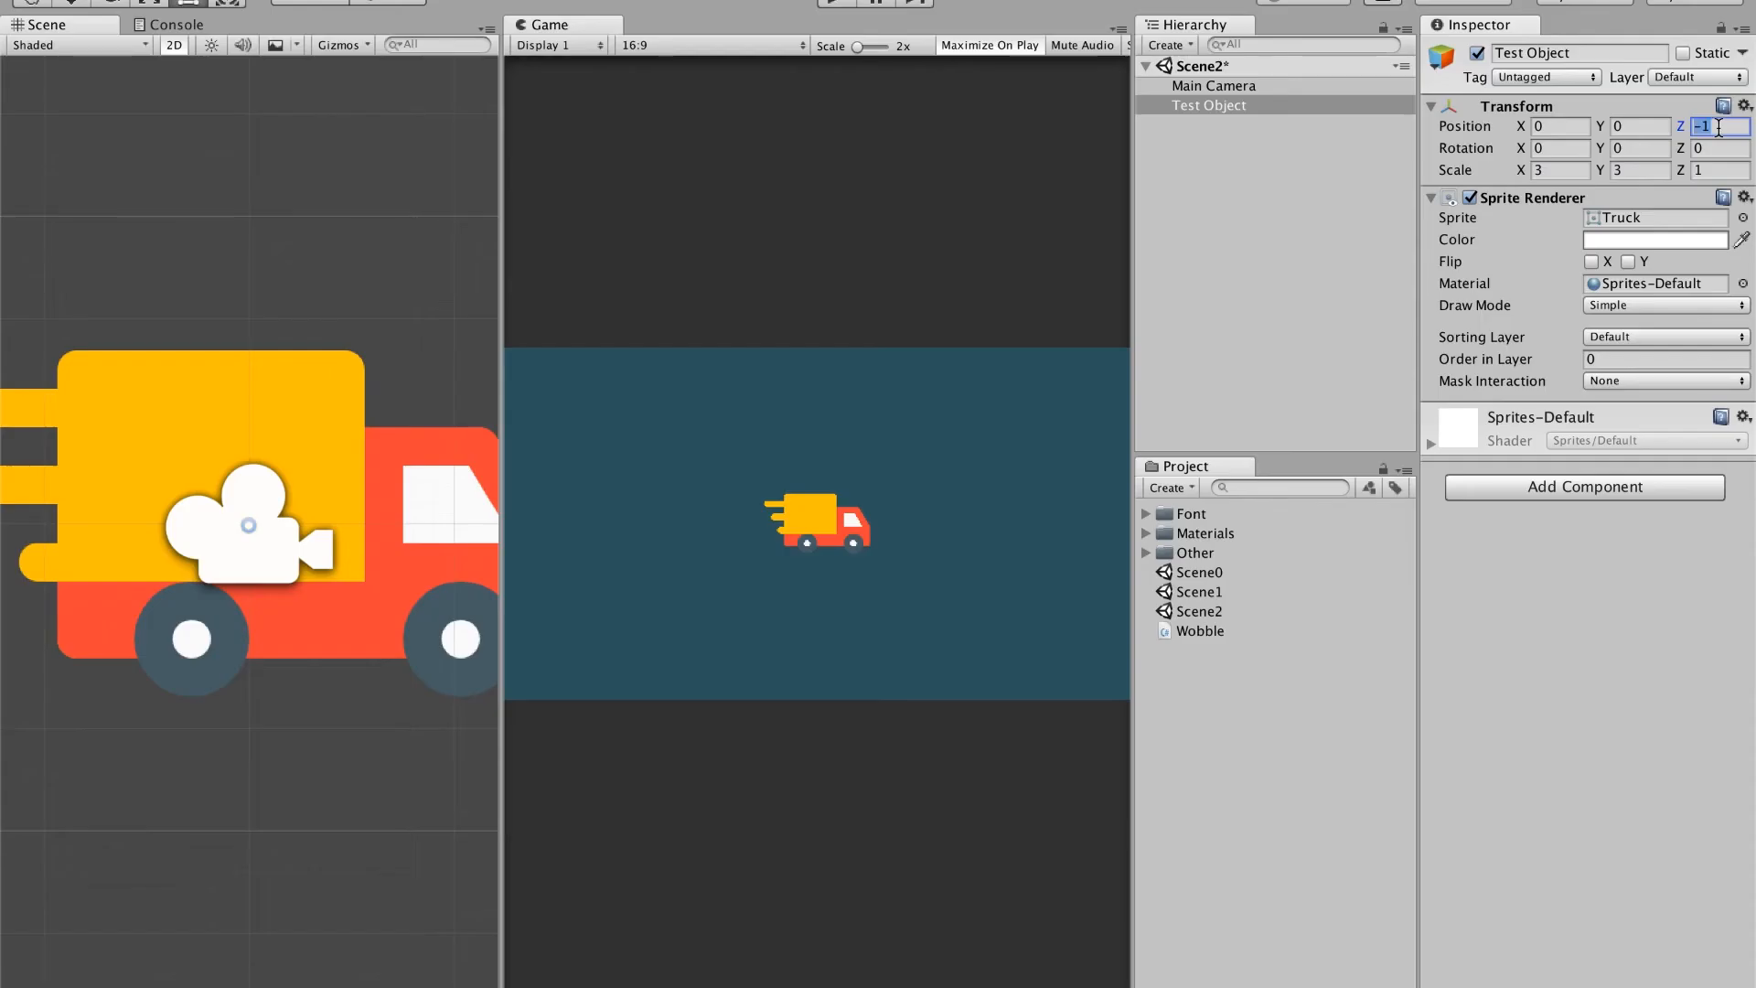
# Step: Use Add Component on Test Object to swap its Sprite Renderer for a Text Mesh
pyautogui.click(1585, 487)
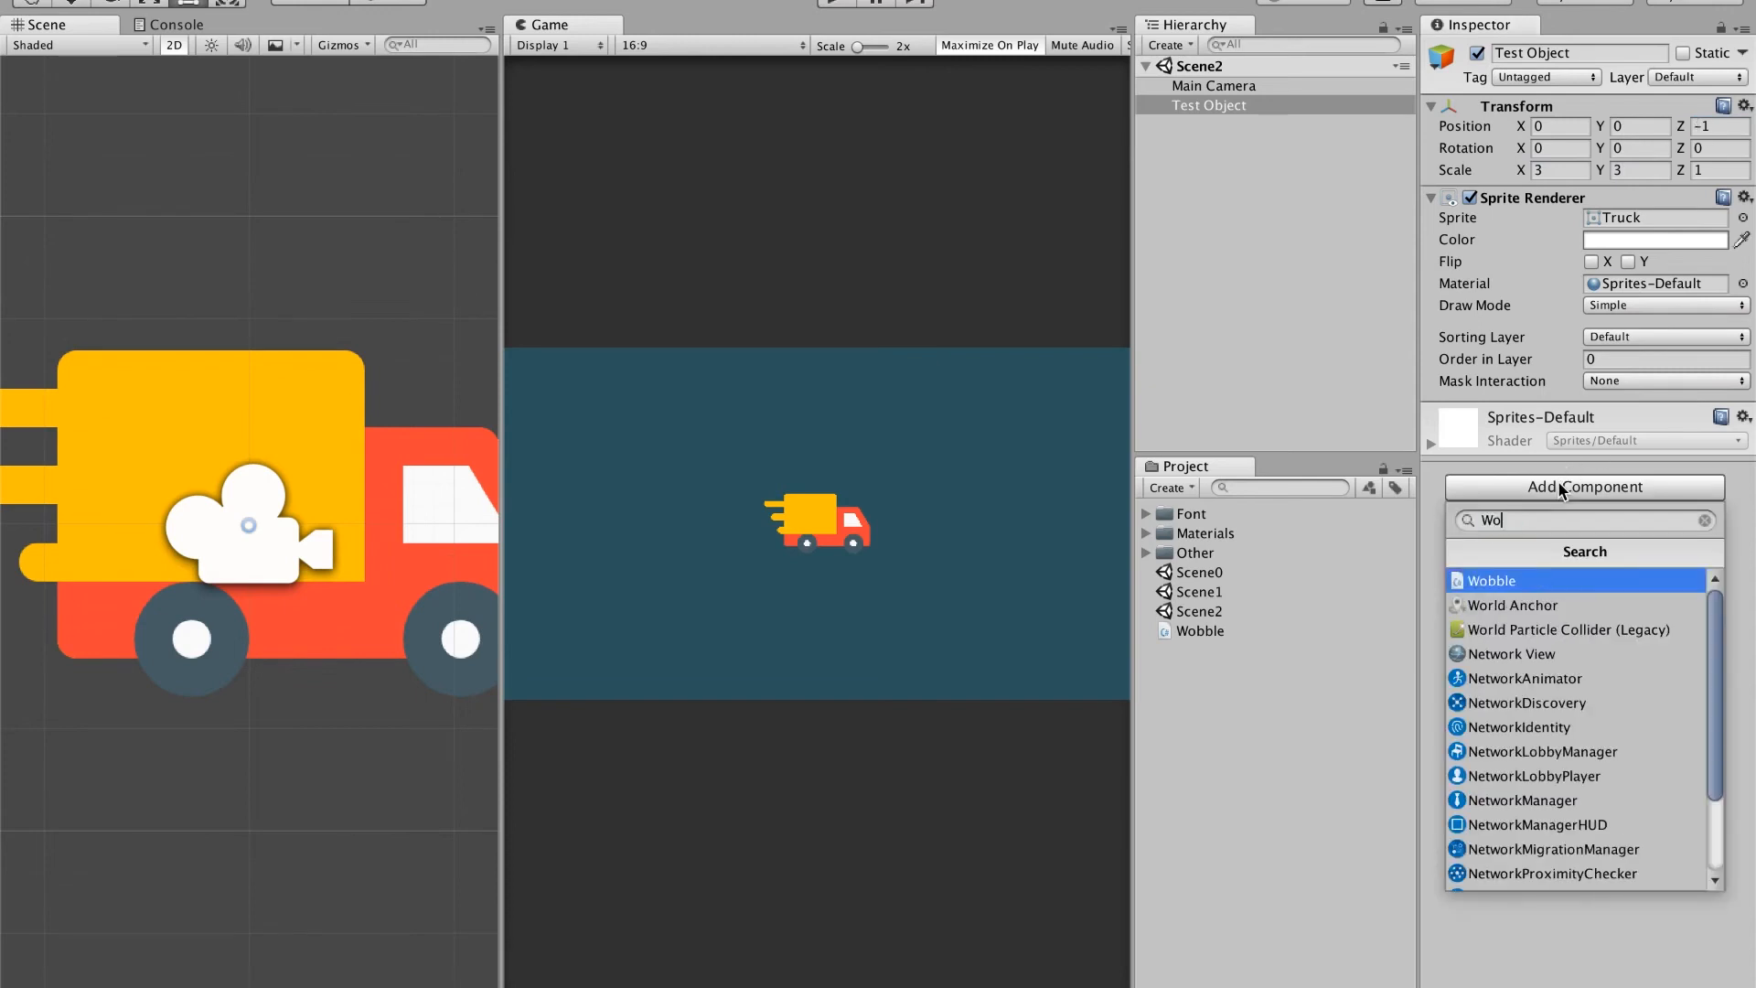
pyautogui.click(1491, 580)
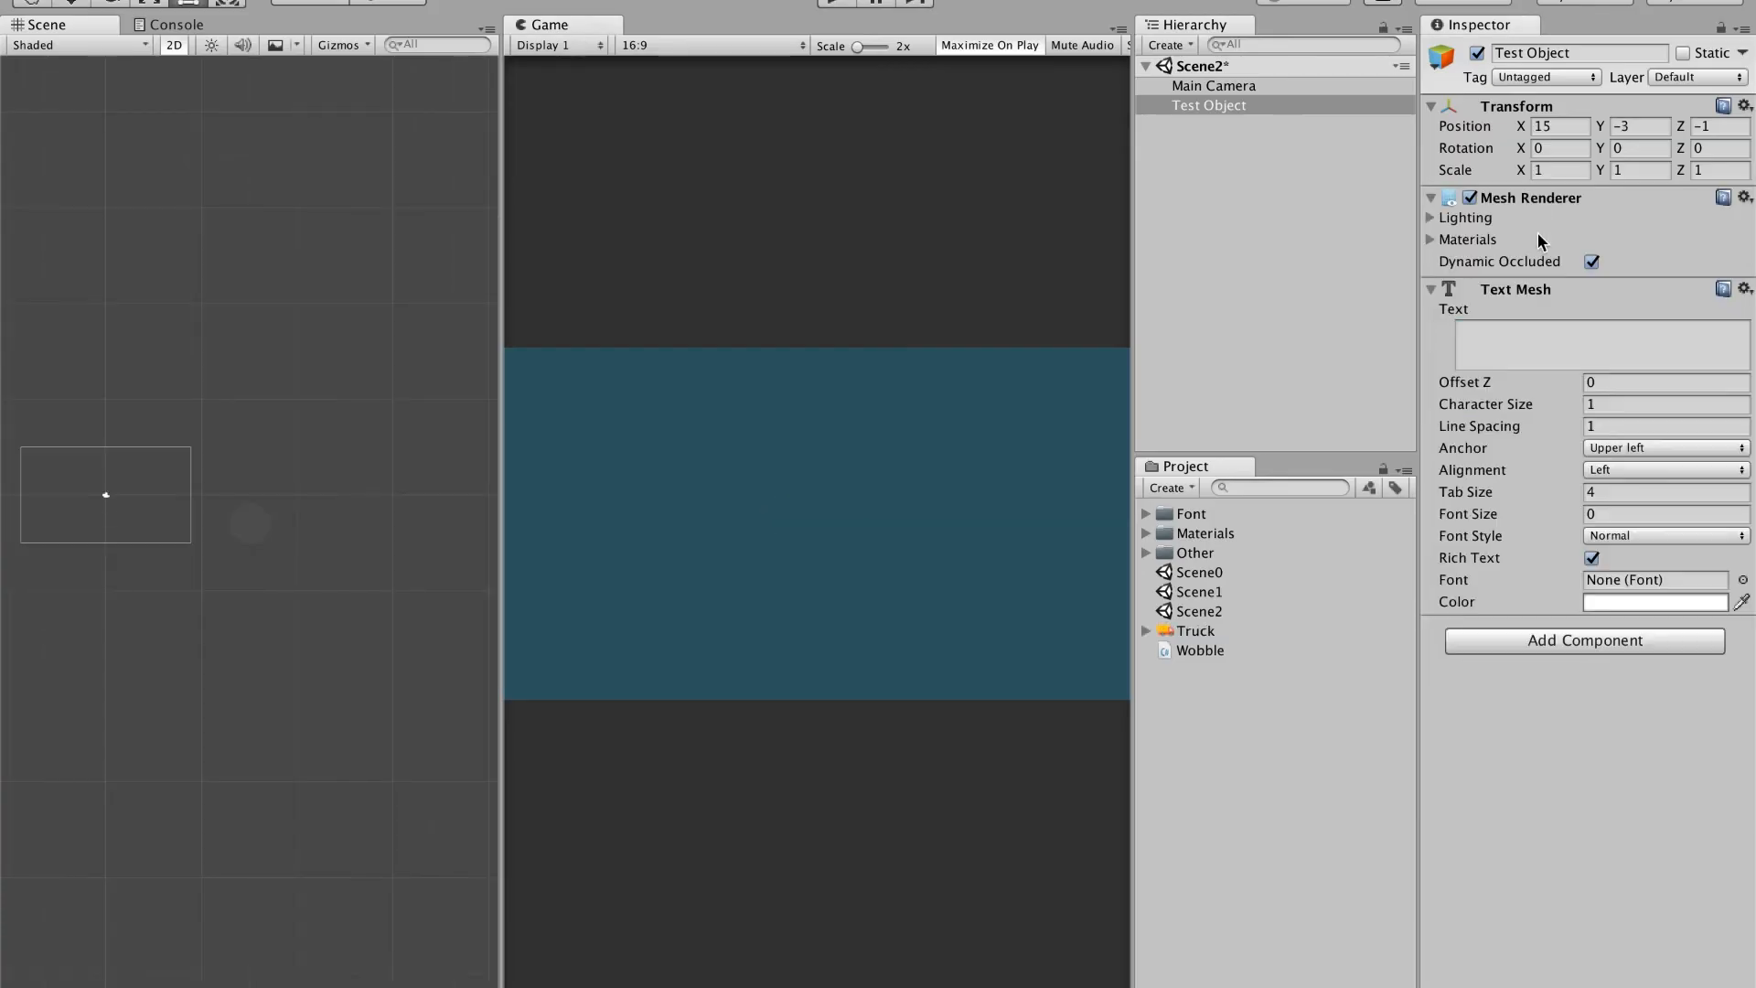
# Step: Enter Hello World as the mesh text, centre its anchor, and play the scene to watch it wobble
pyautogui.click(1662, 446)
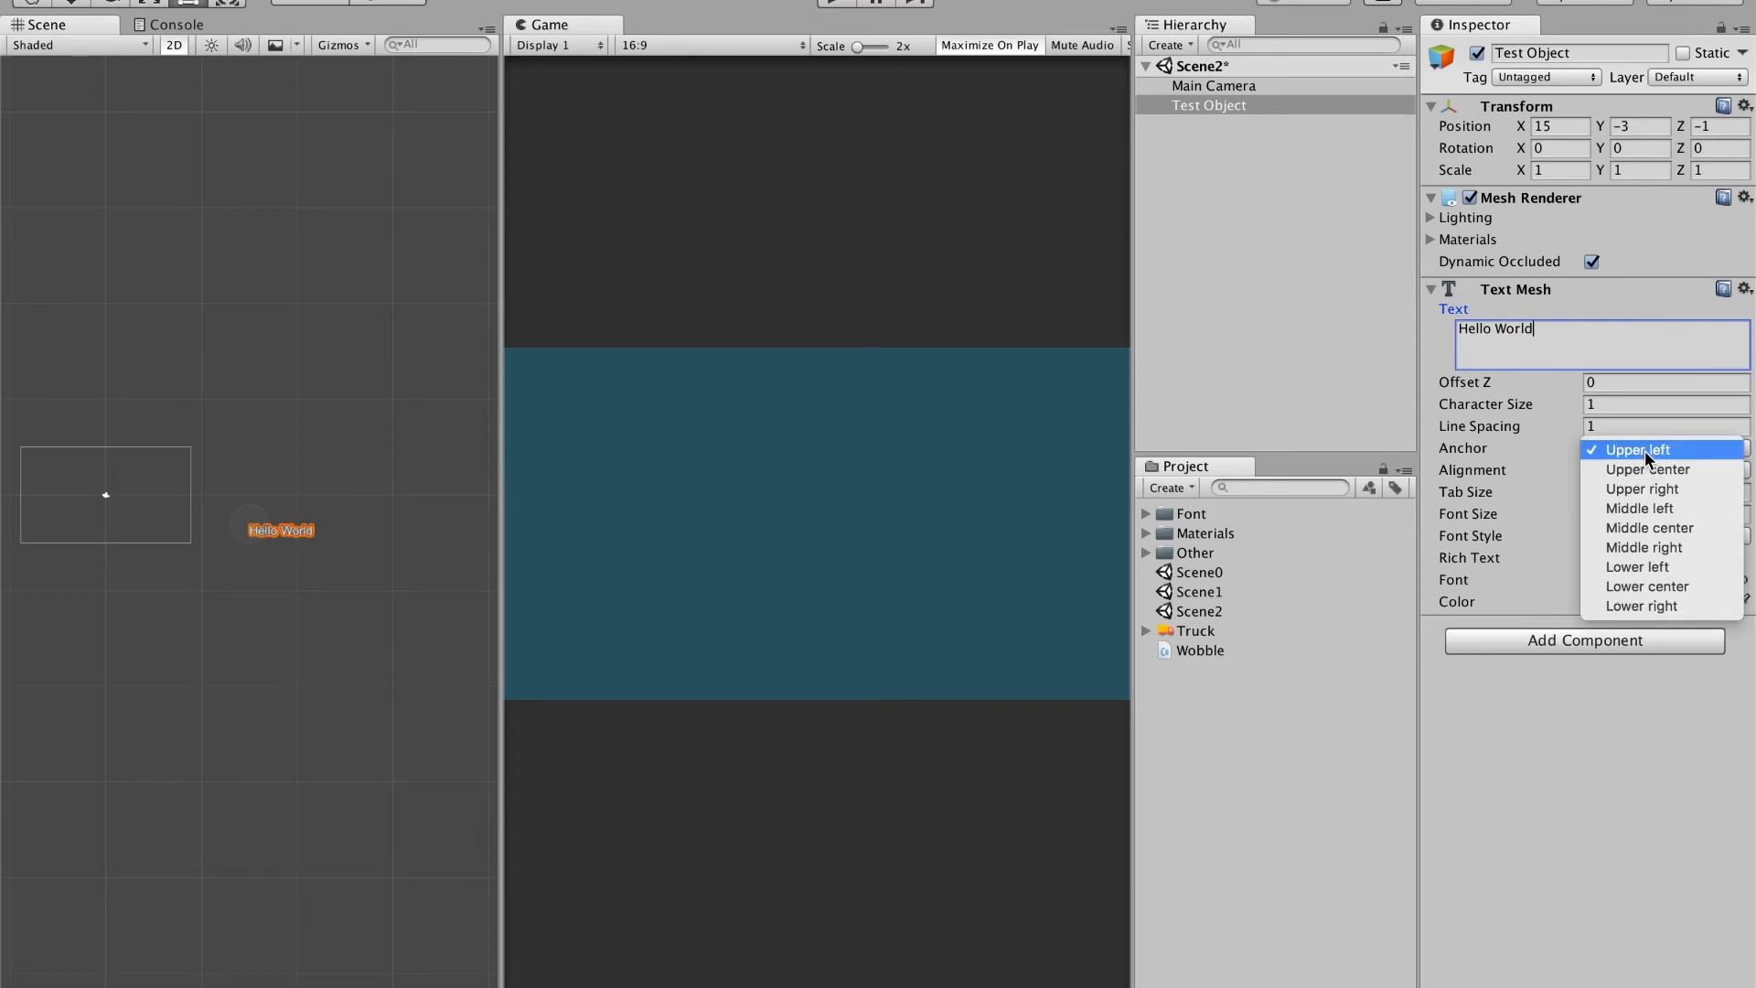
pyautogui.click(1648, 527)
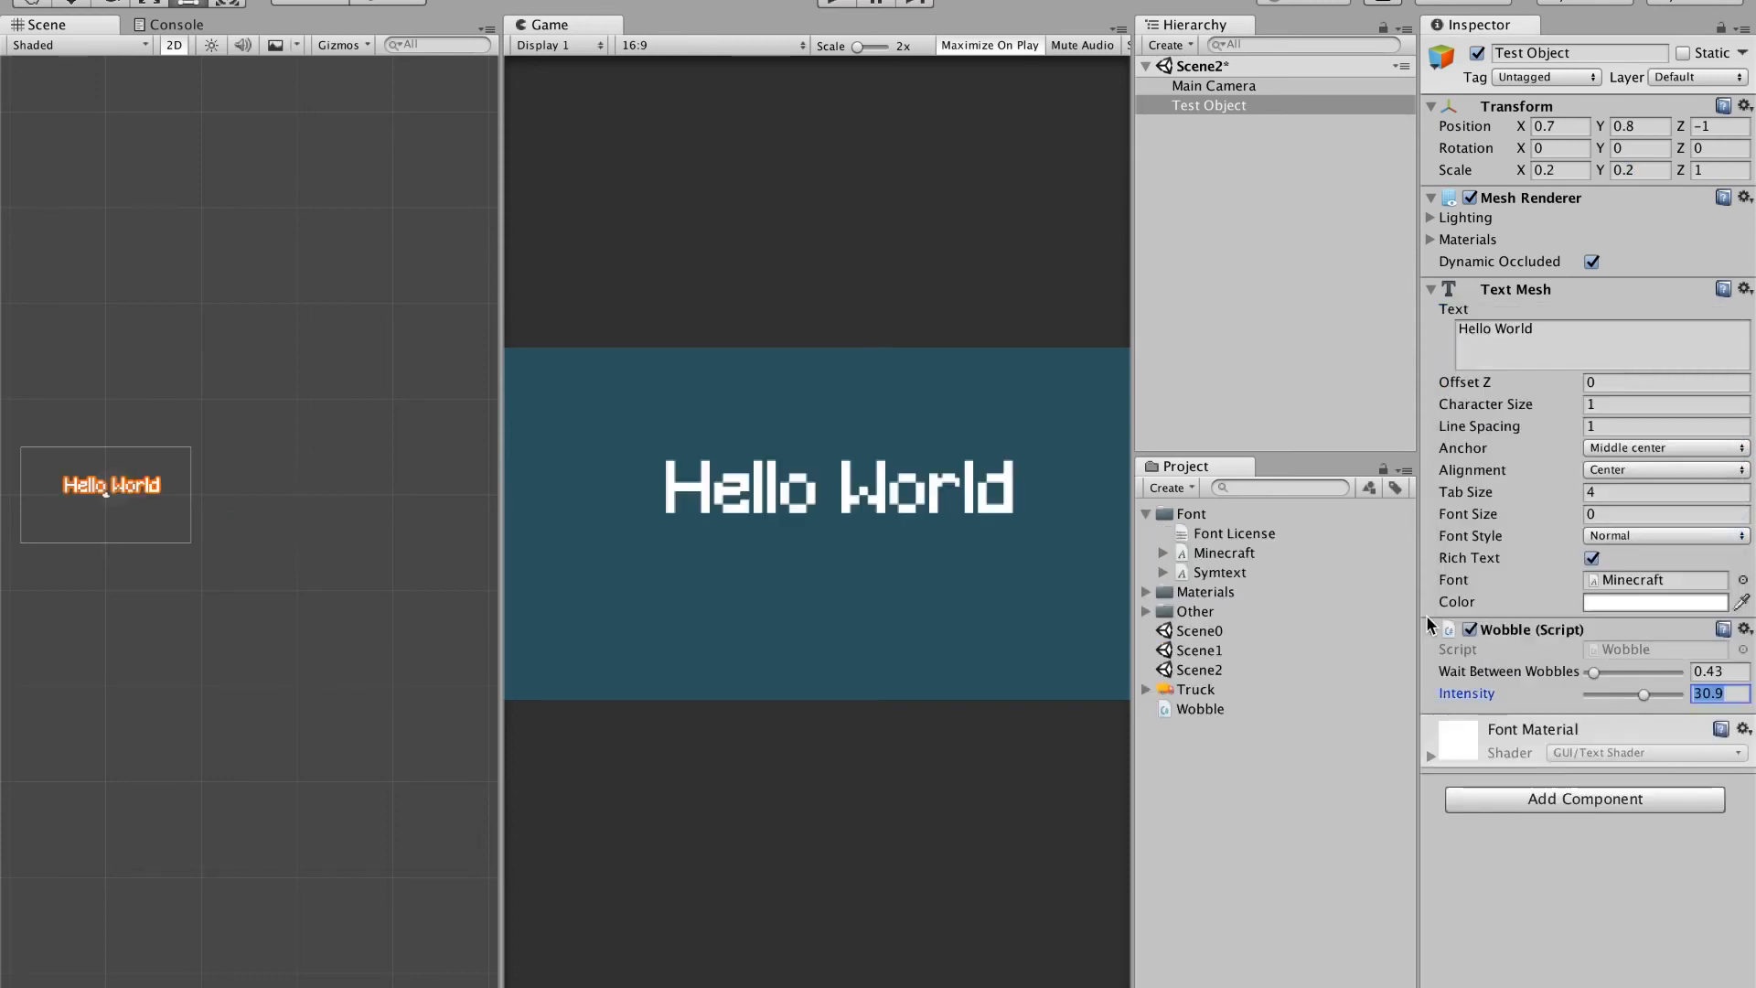
pyautogui.click(988, 43)
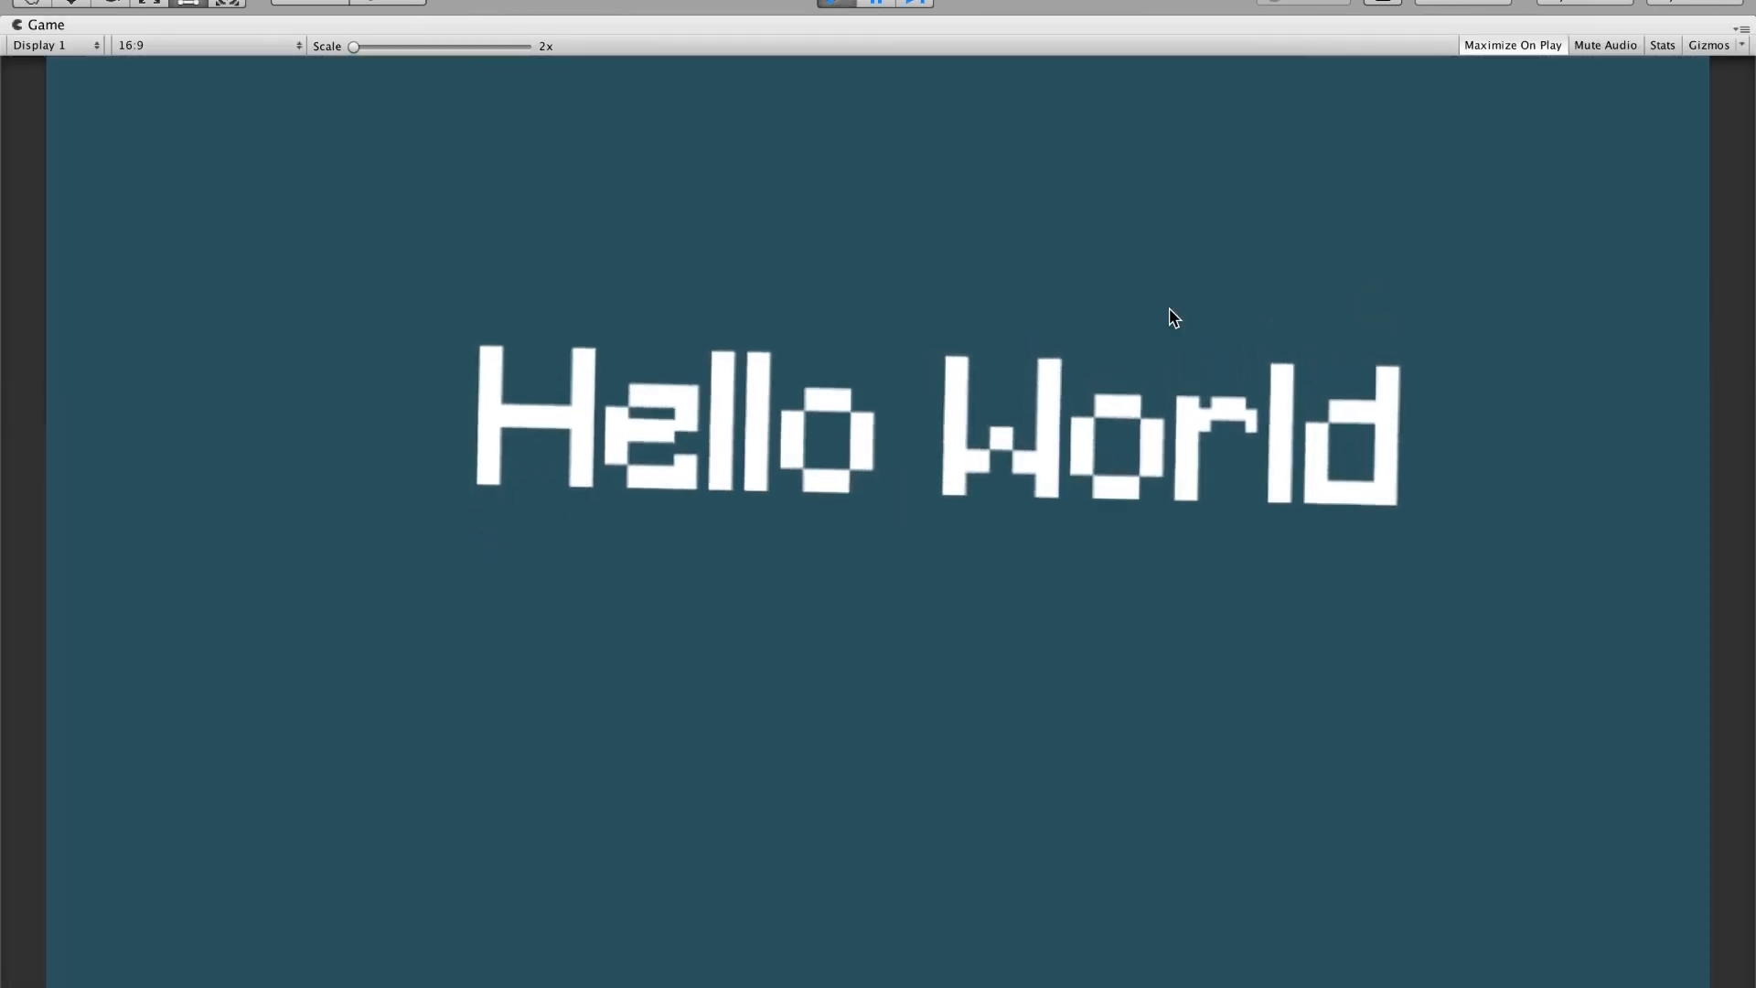